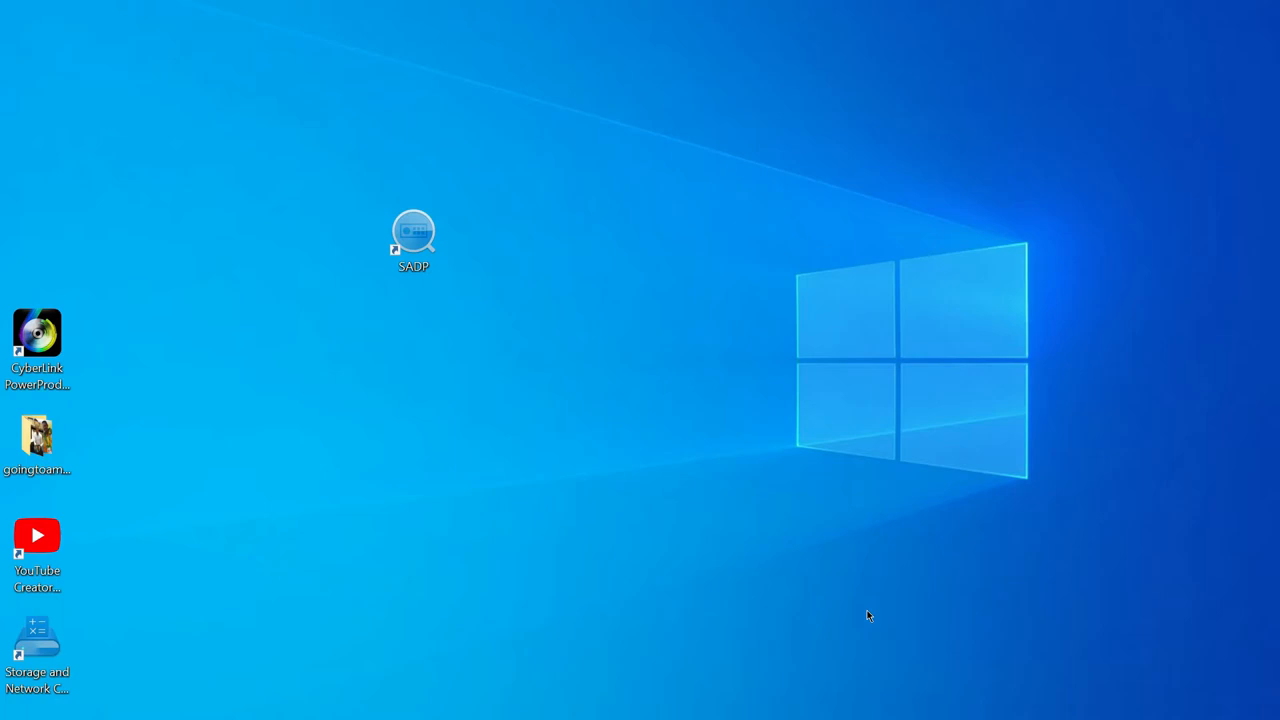
pyautogui.moveTo(806, 492)
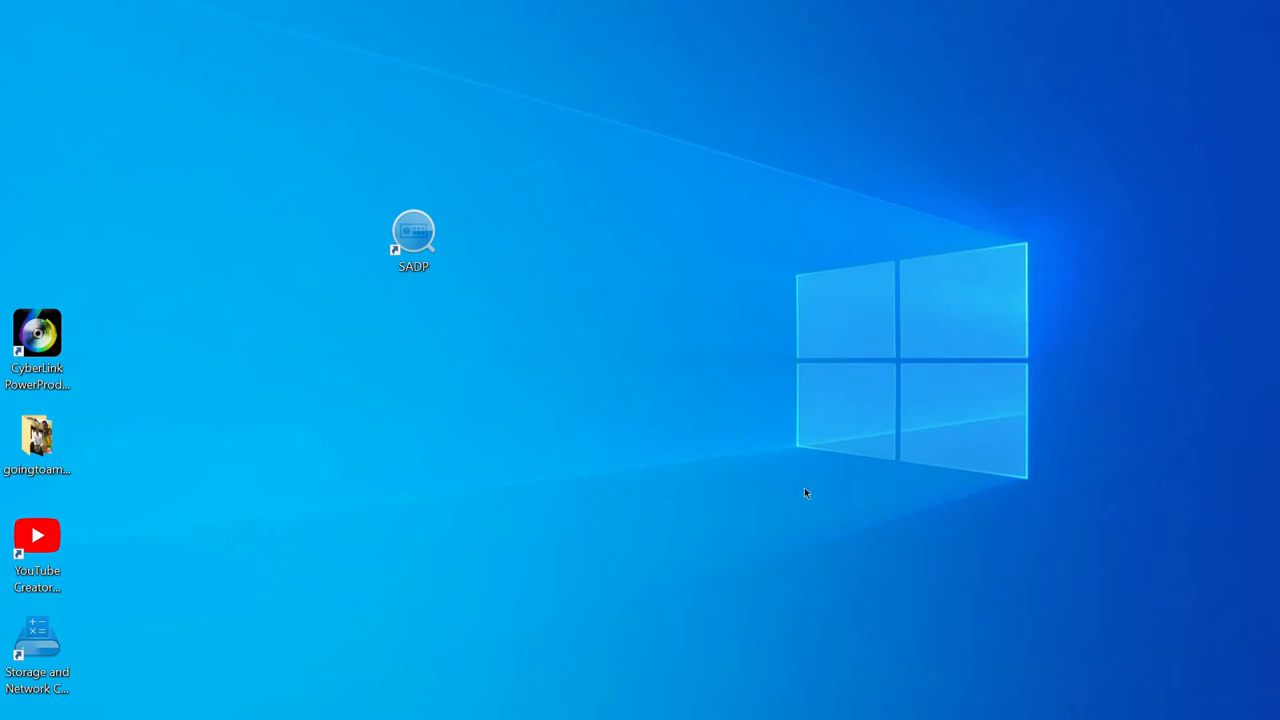
# Step: Launch SADP, read the DS-7108HQHI-K1 recorder's IP 192.168.1.55, then minimize SADP
pyautogui.click(413, 235)
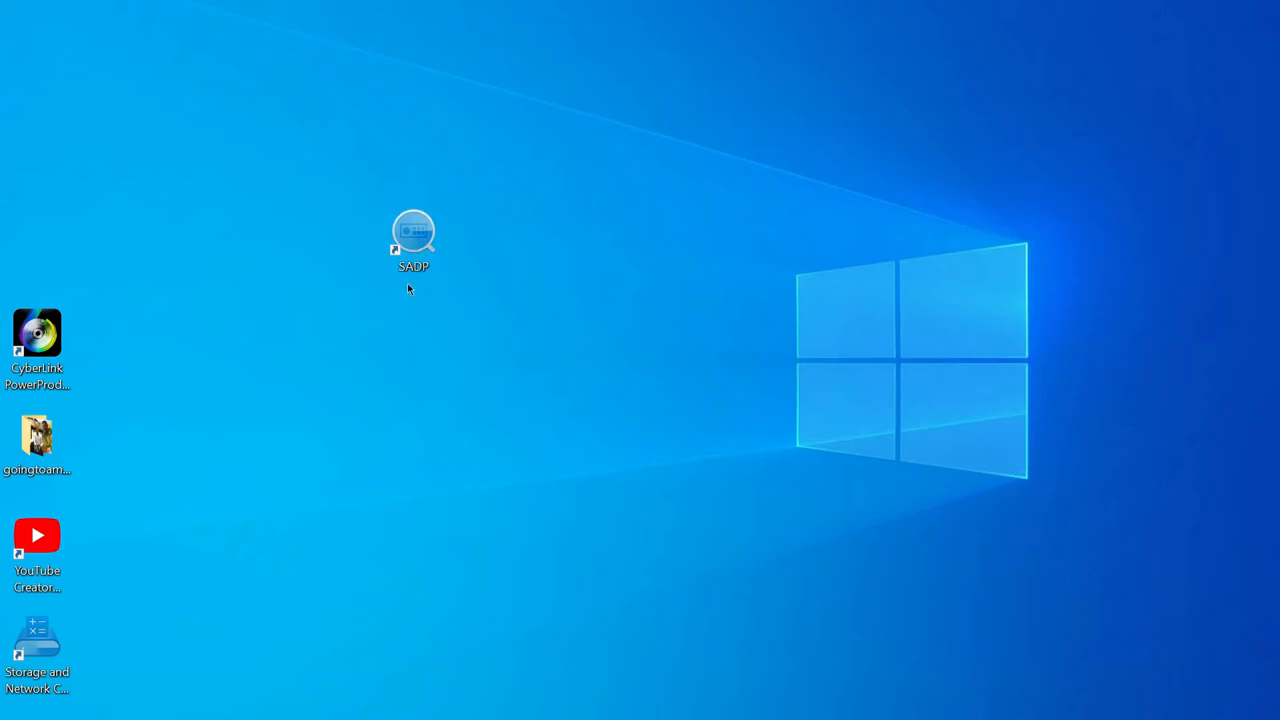
pyautogui.click(413, 232)
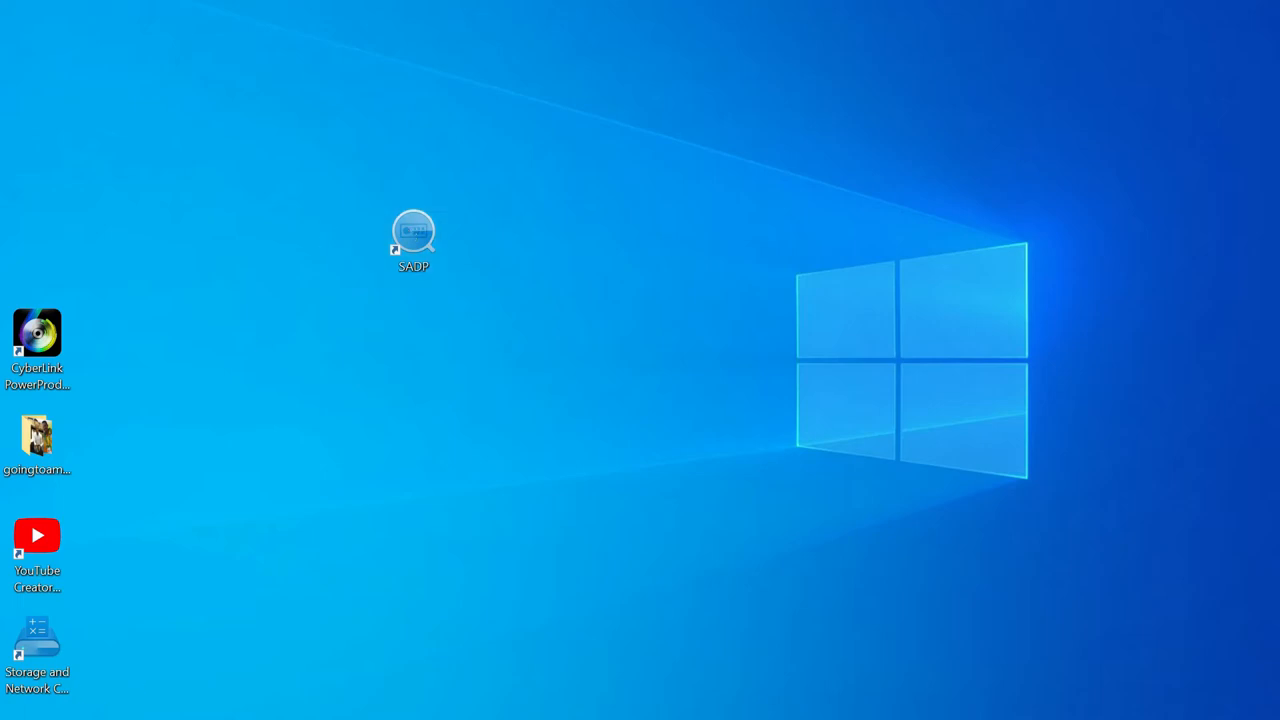
pyautogui.doubleClick(413, 230)
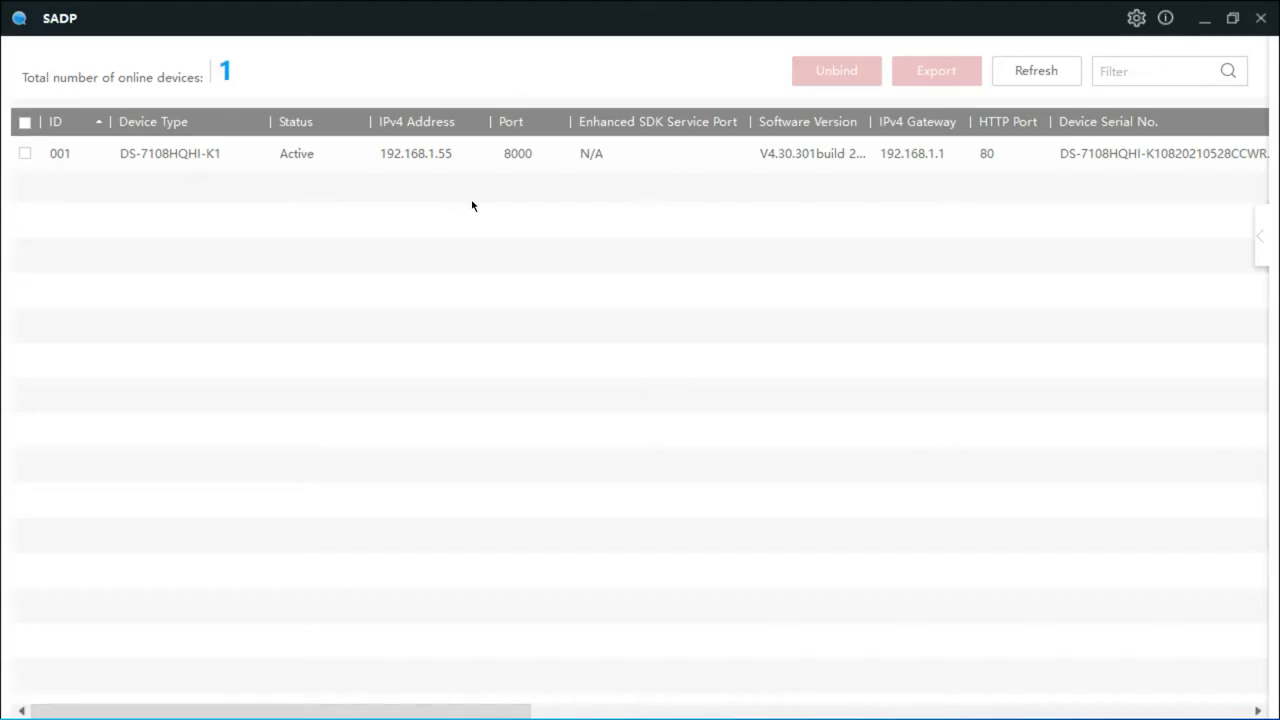
pyautogui.click(296, 153)
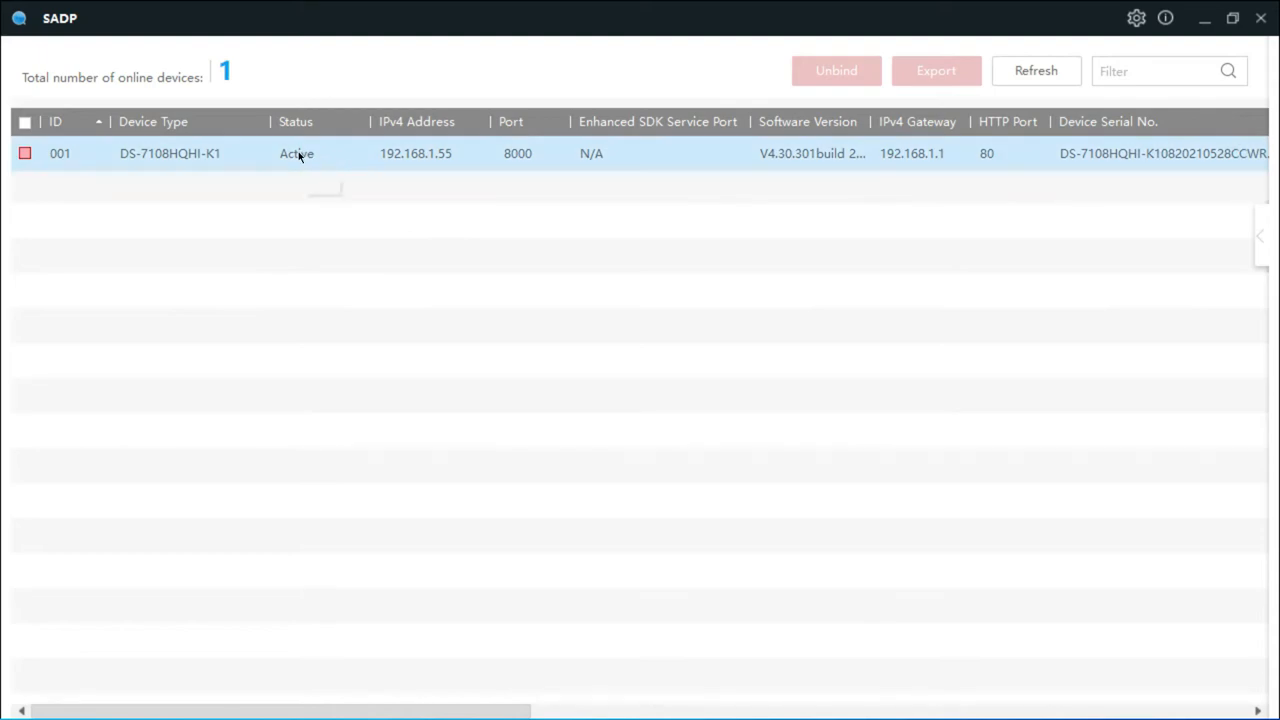
pyautogui.click(1208, 153)
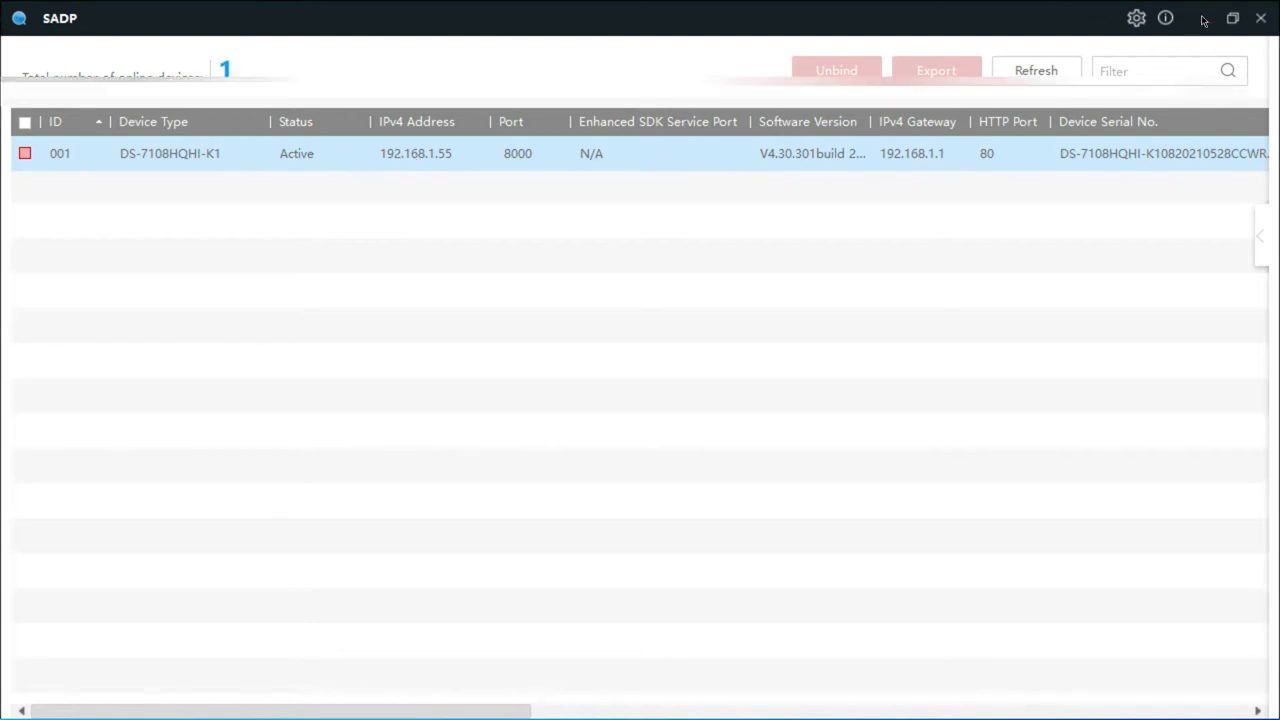
pyautogui.click(1261, 18)
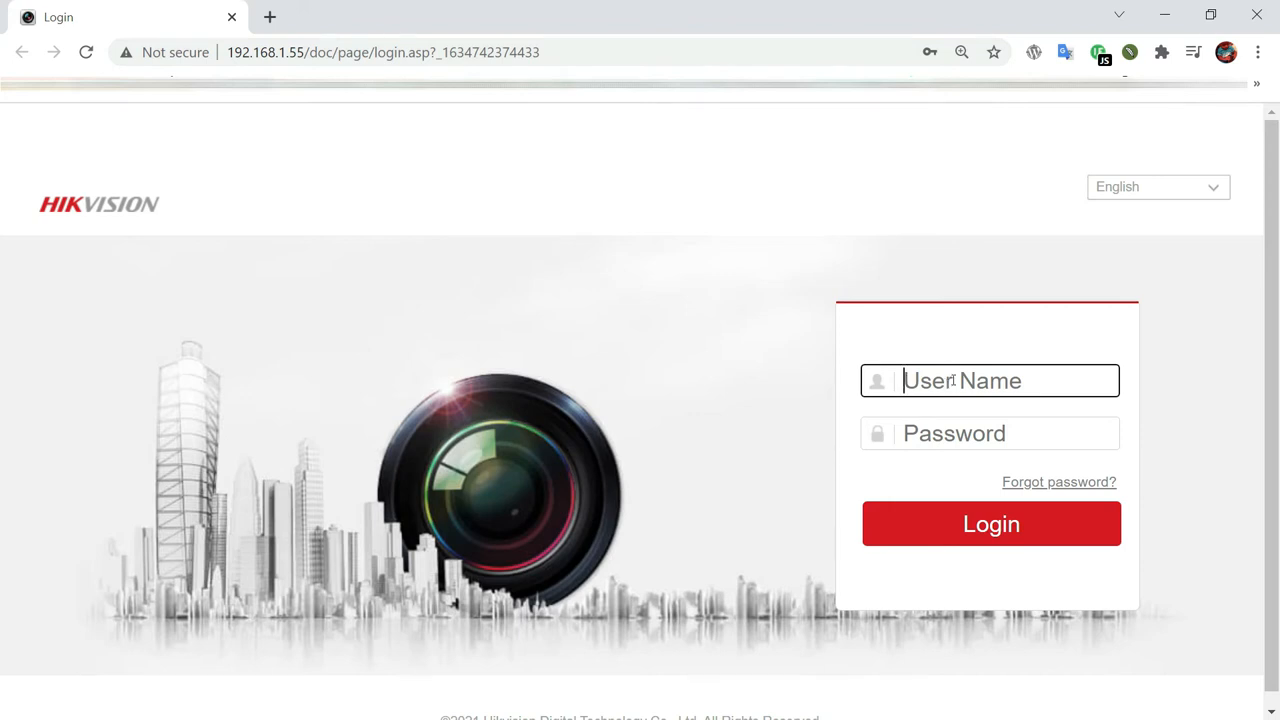
# Step: Log in to the DVR web page with user name admin
pyautogui.write('admin')
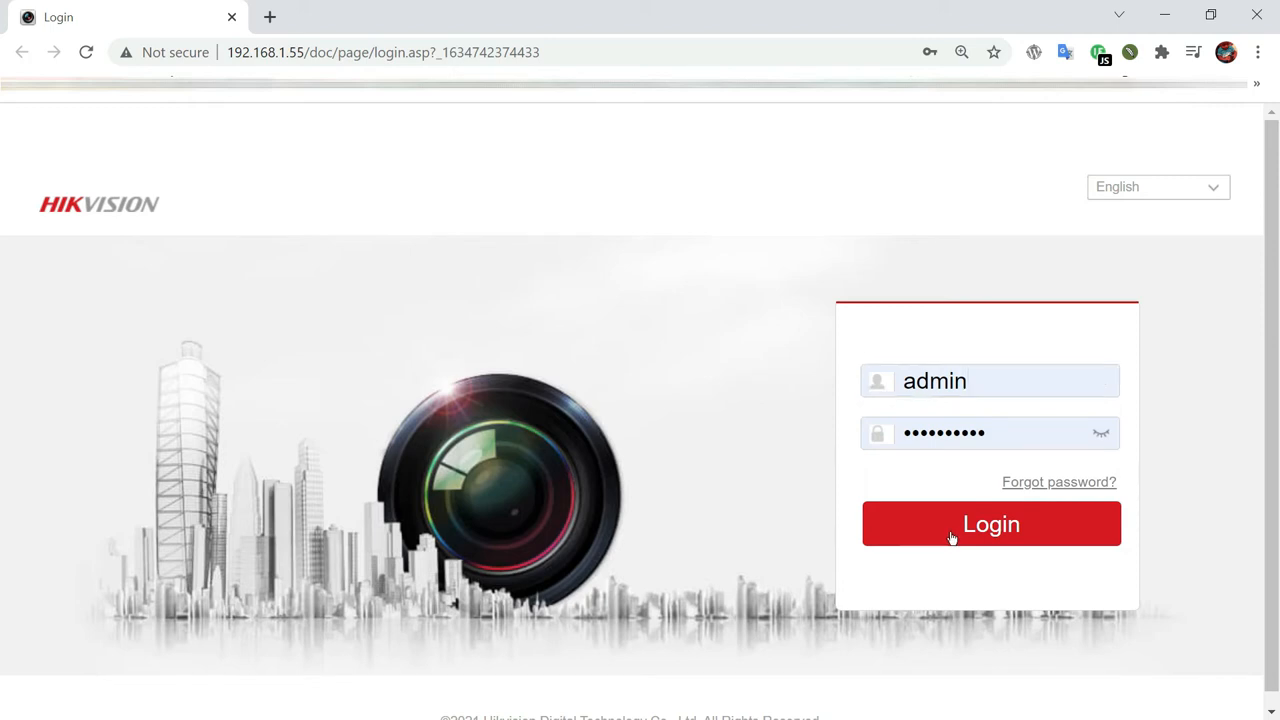
pyautogui.click(990, 523)
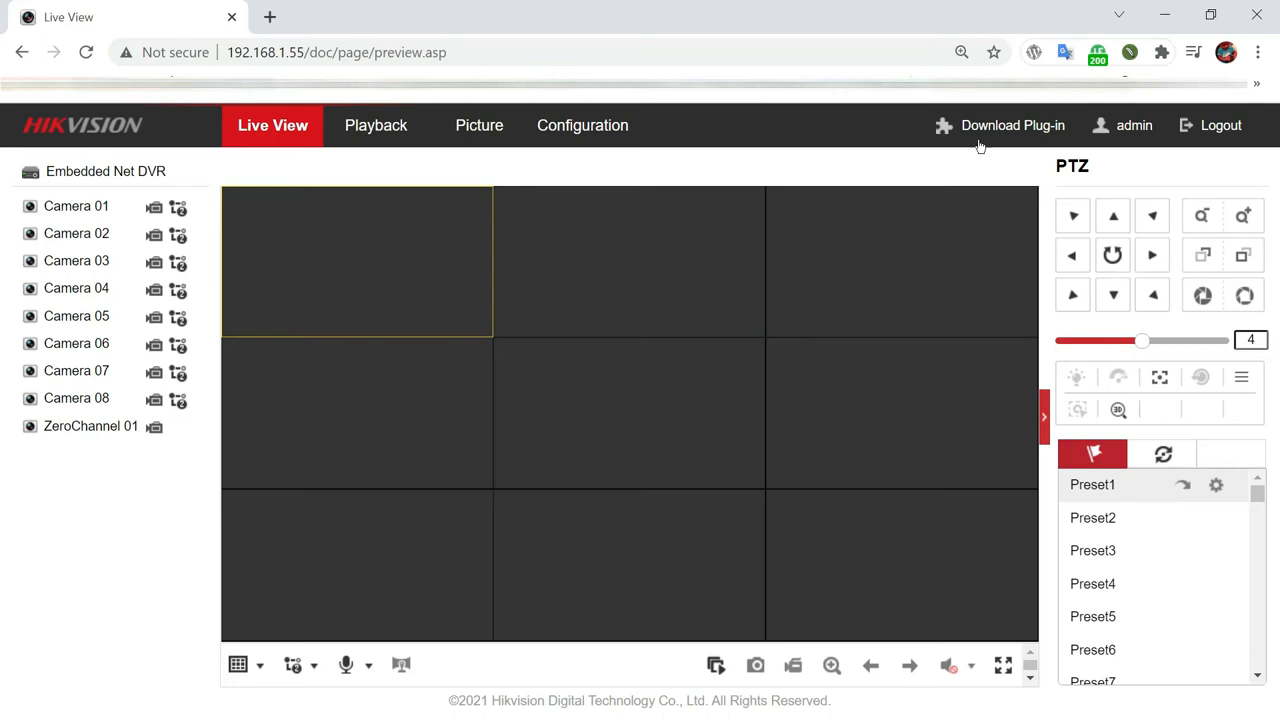
pyautogui.moveTo(818, 327)
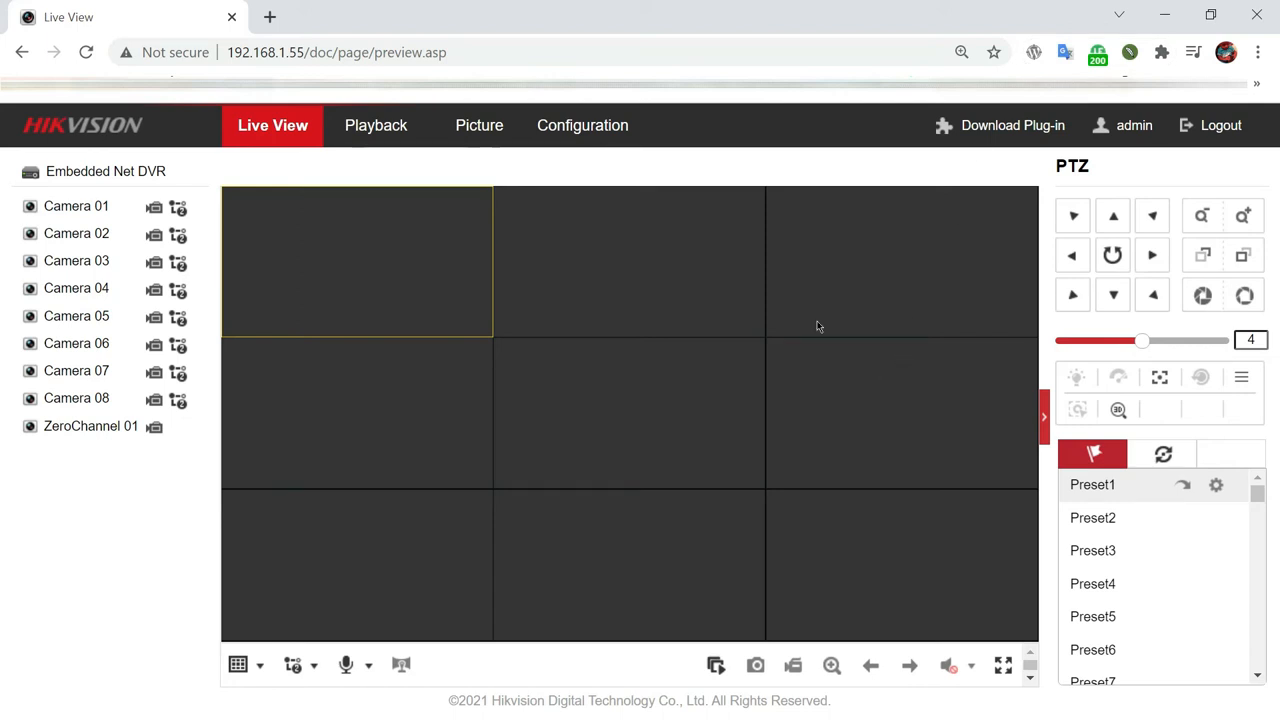
pyautogui.moveTo(595, 130)
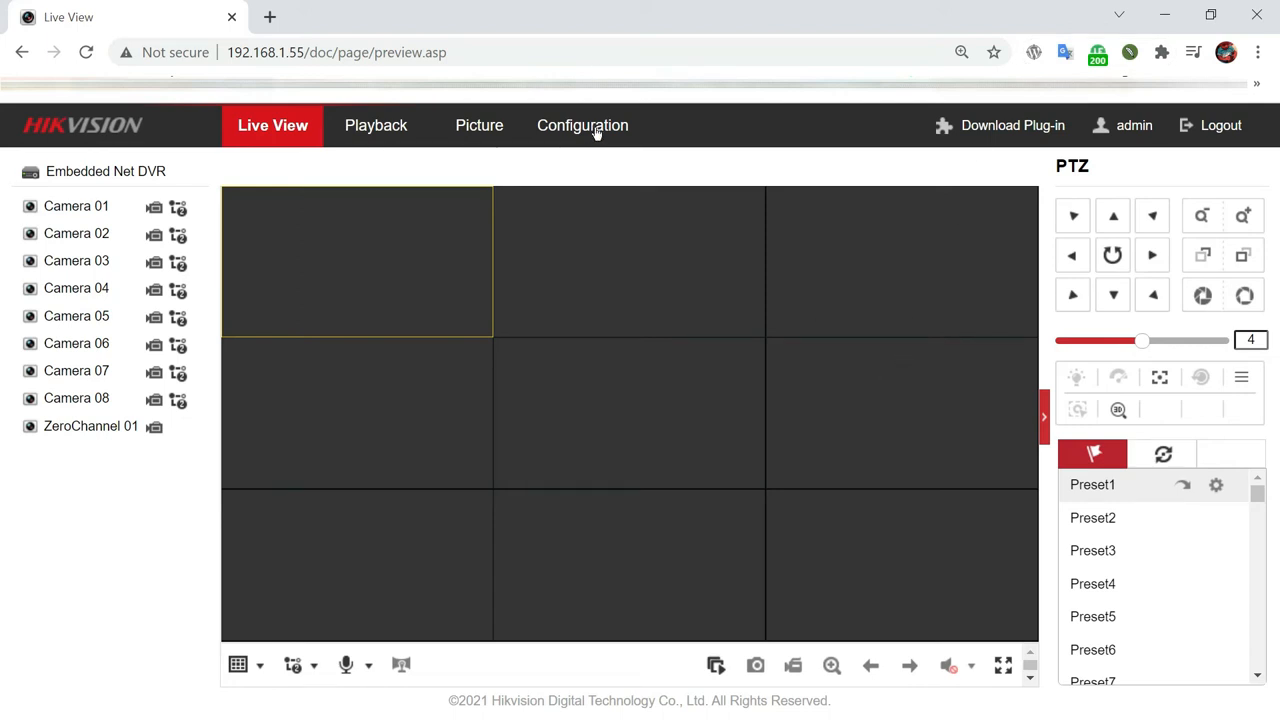
# Step: Go to Configuration and open the Storage Management page with the HDD list
pyautogui.click(582, 125)
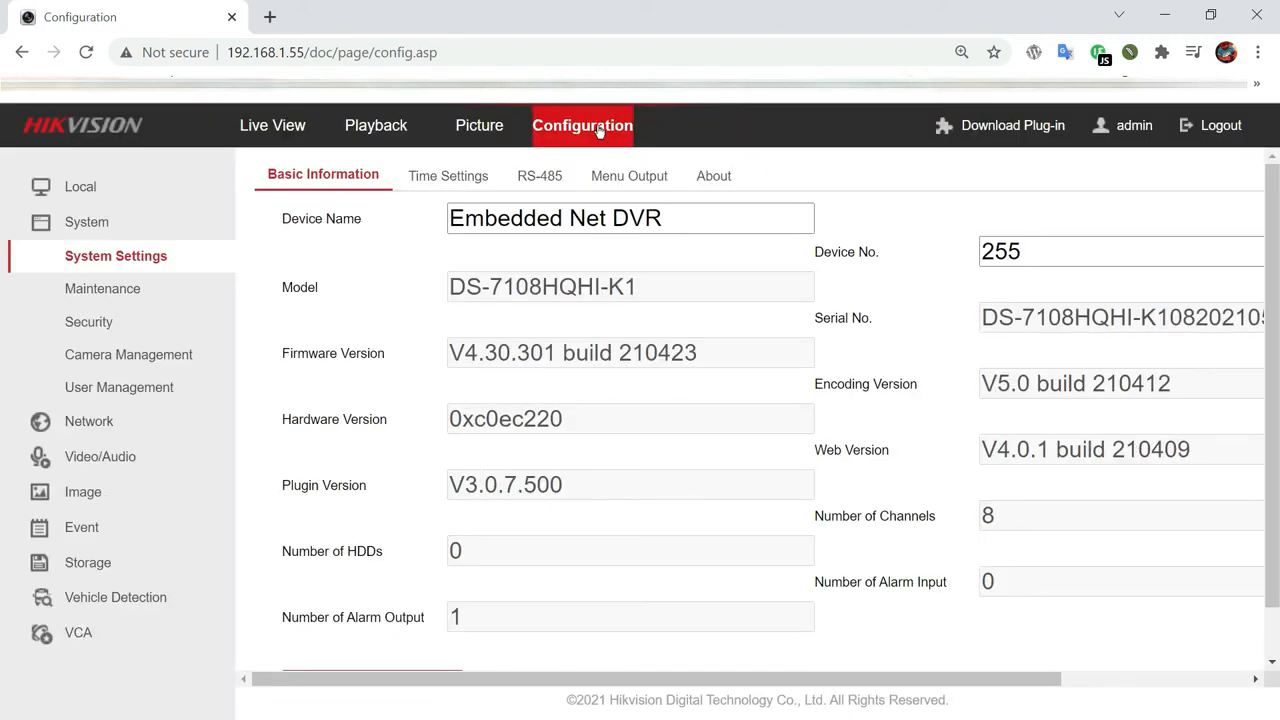
pyautogui.moveTo(599, 131)
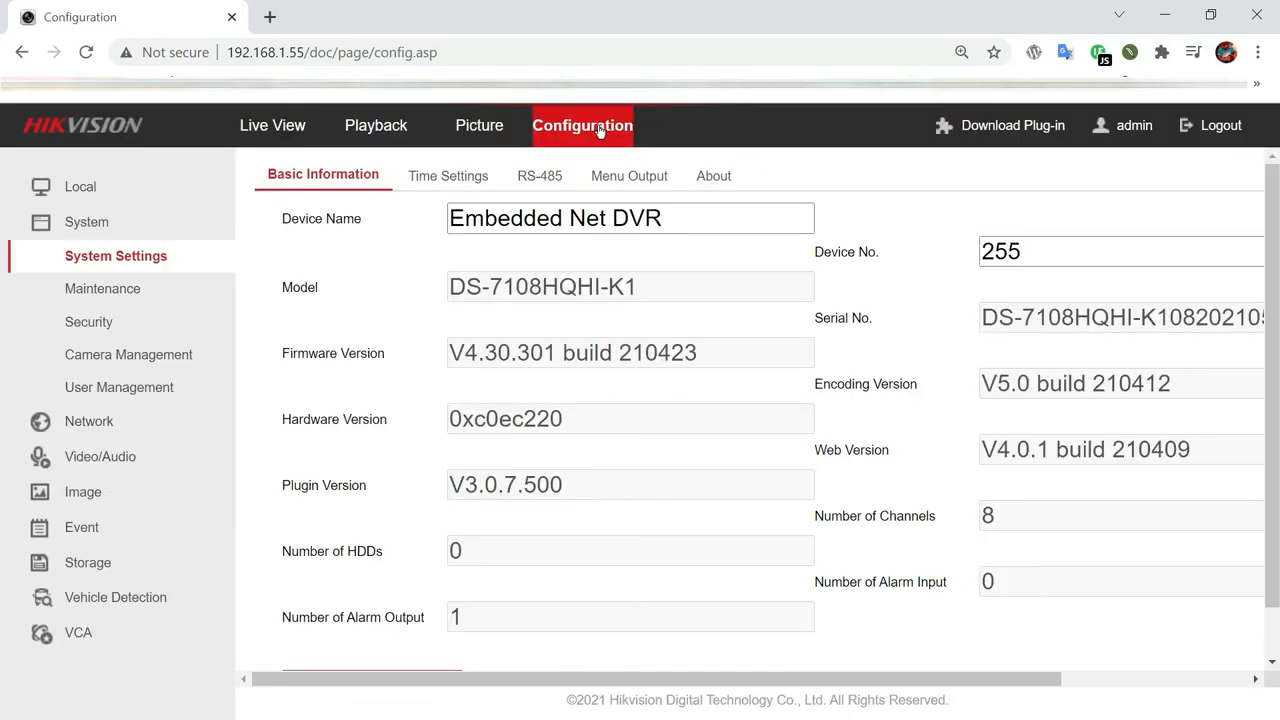
pyautogui.moveTo(582, 131)
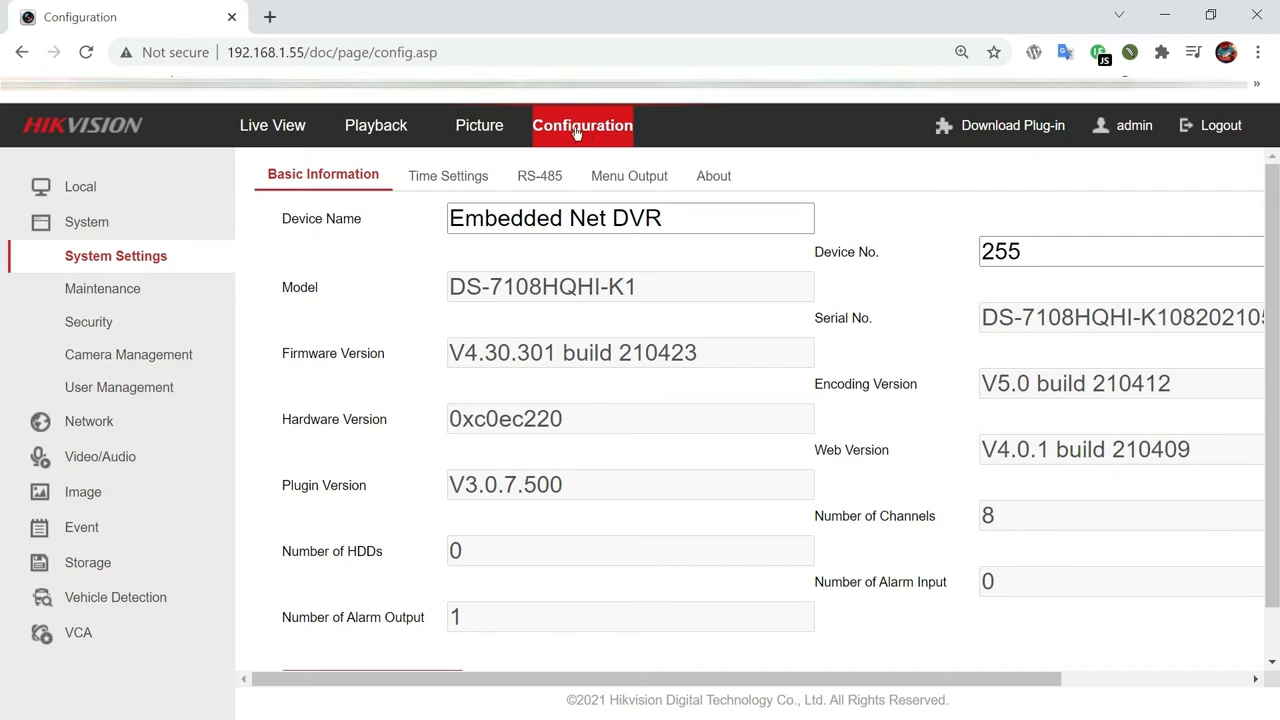
pyautogui.moveTo(448, 120)
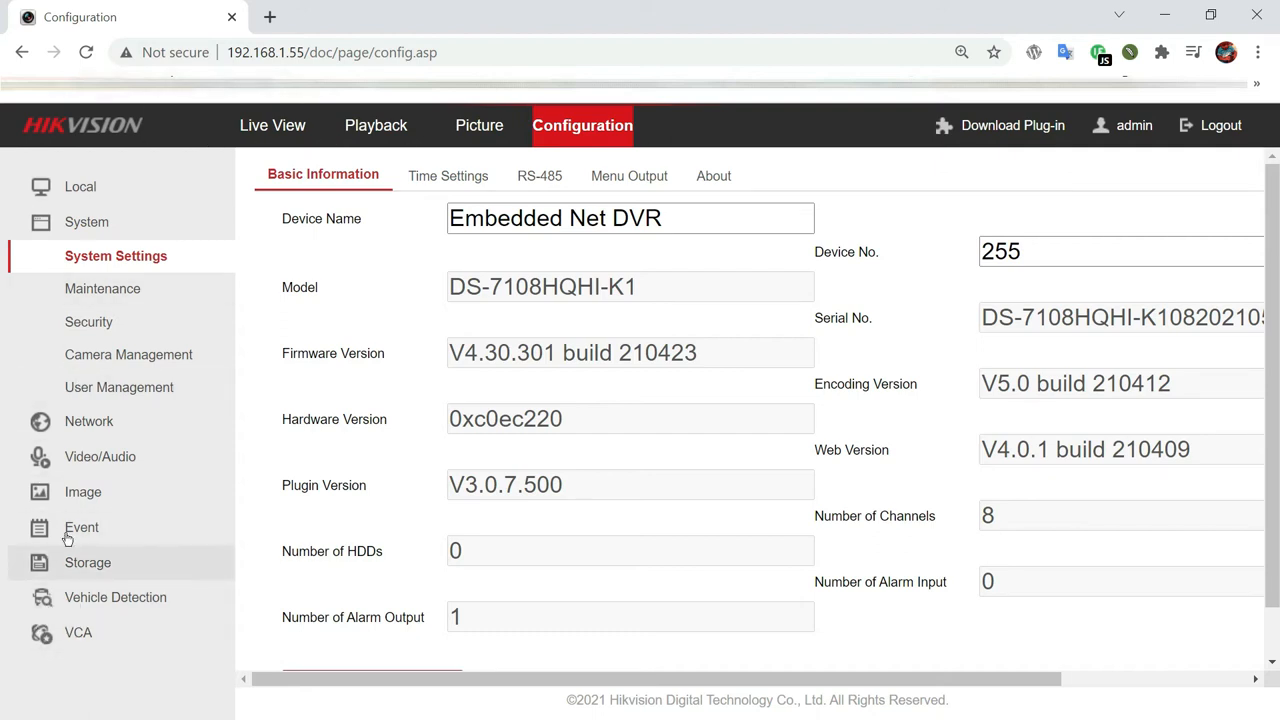
pyautogui.moveTo(102, 575)
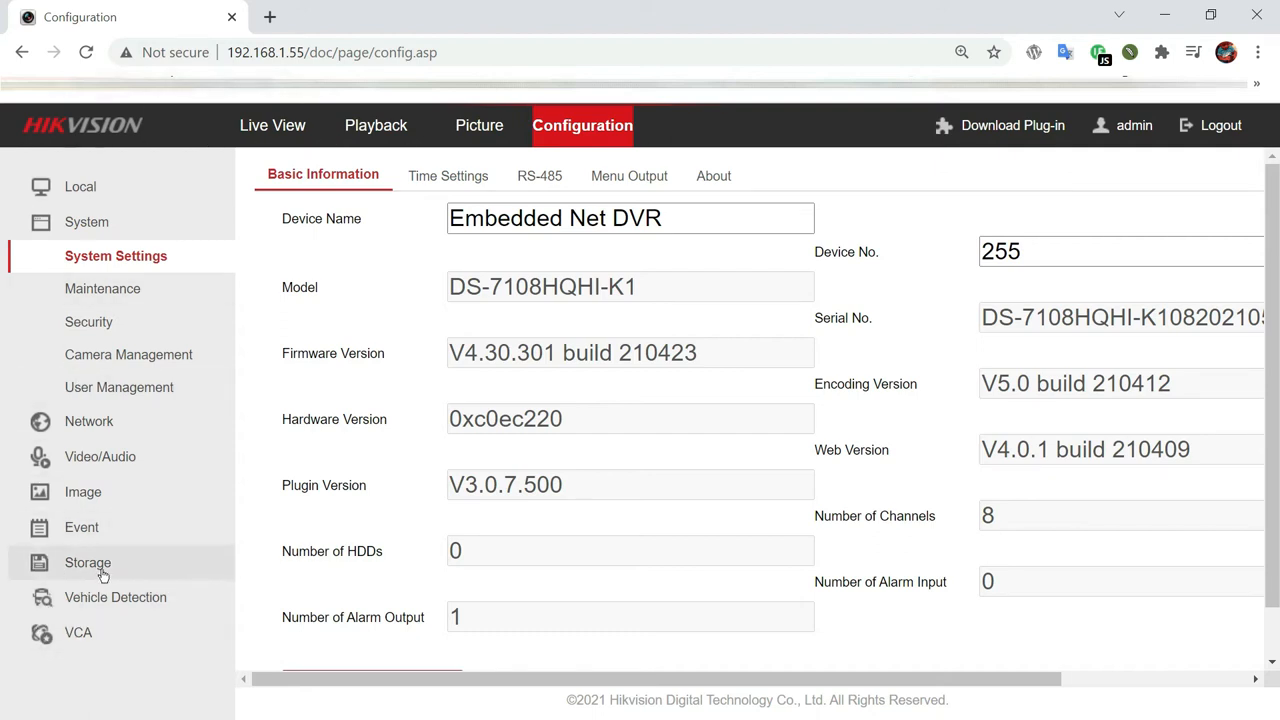
pyautogui.moveTo(87, 562)
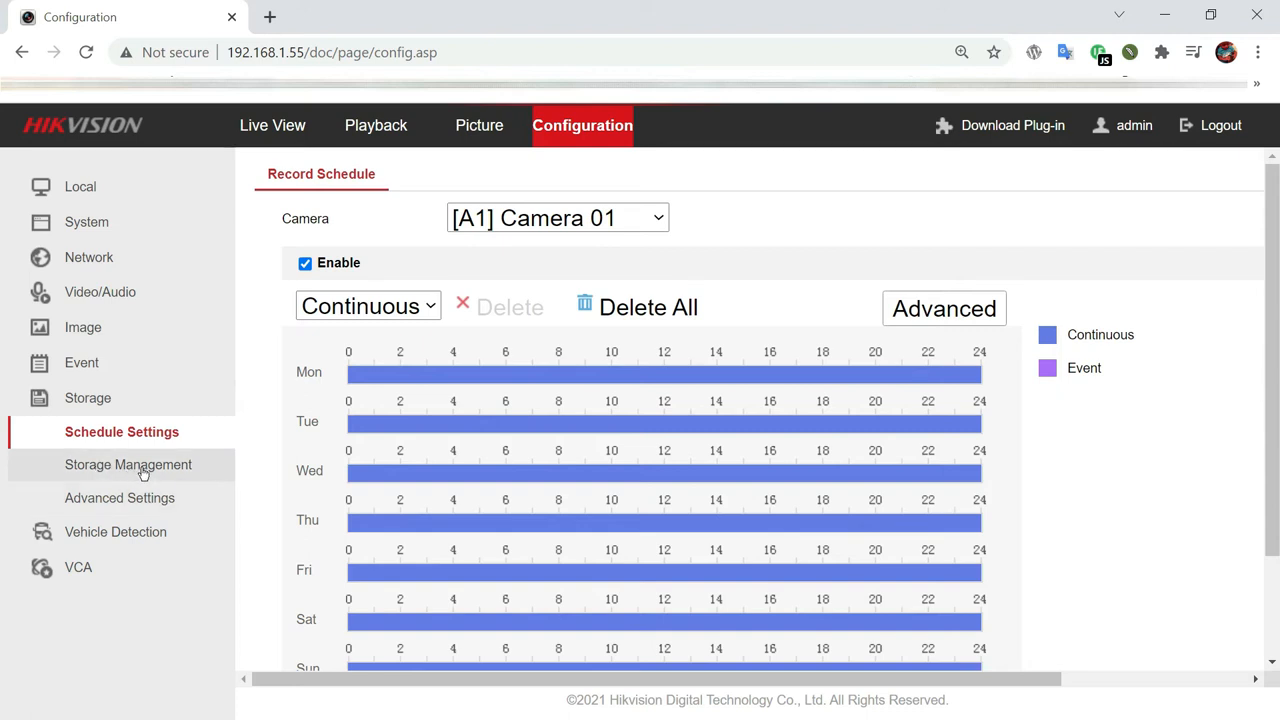
pyautogui.moveTo(128, 464)
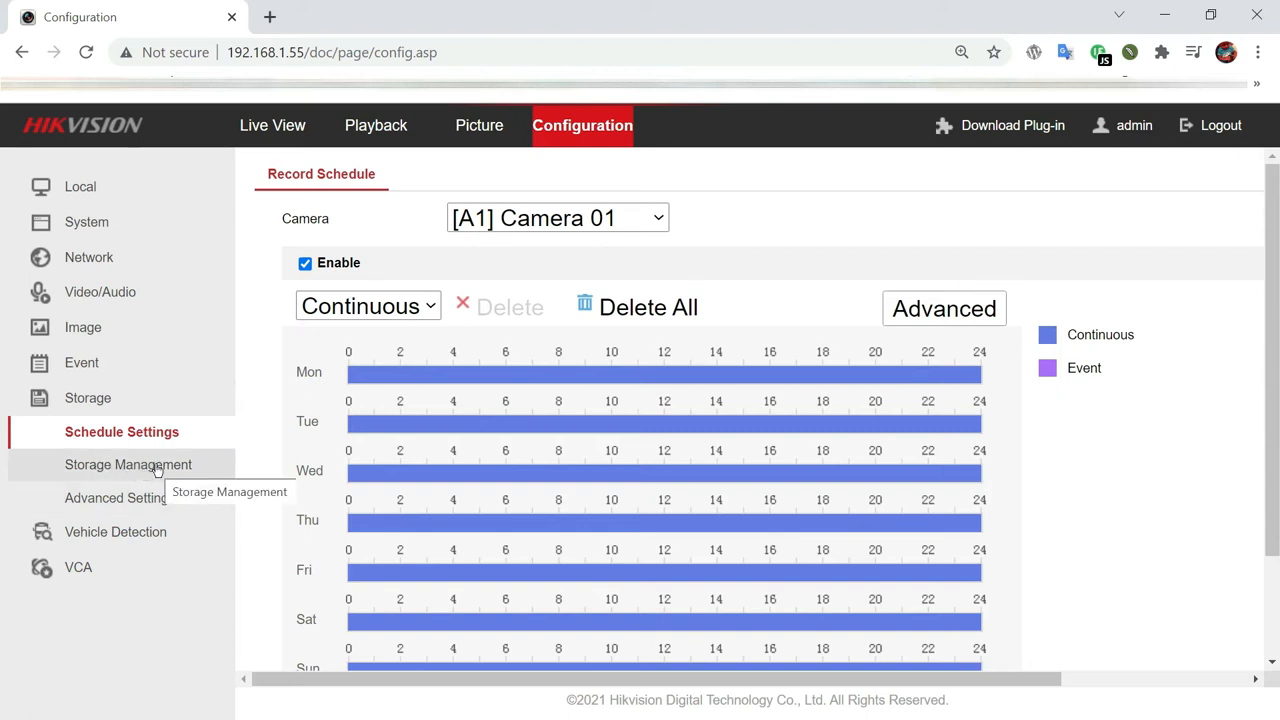
pyautogui.click(131, 464)
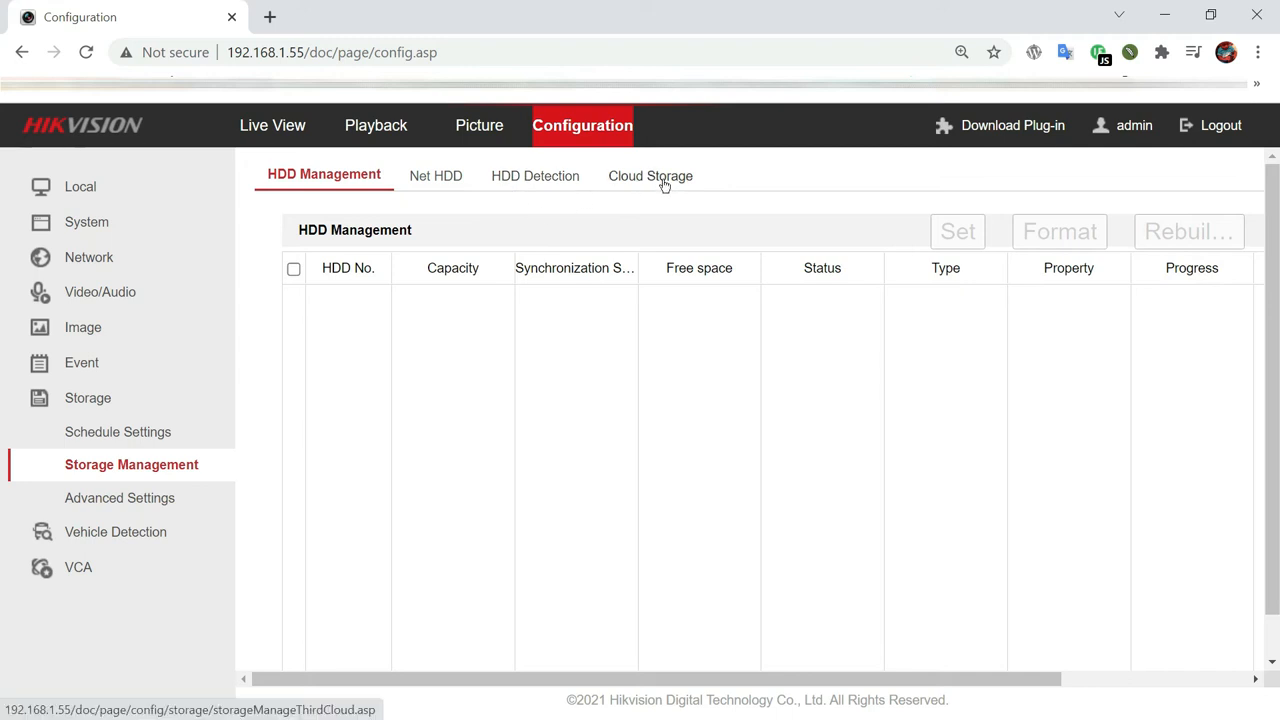
# Step: Enable cloud storage with DropBox as cloud type and request an authorization code
pyautogui.click(649, 175)
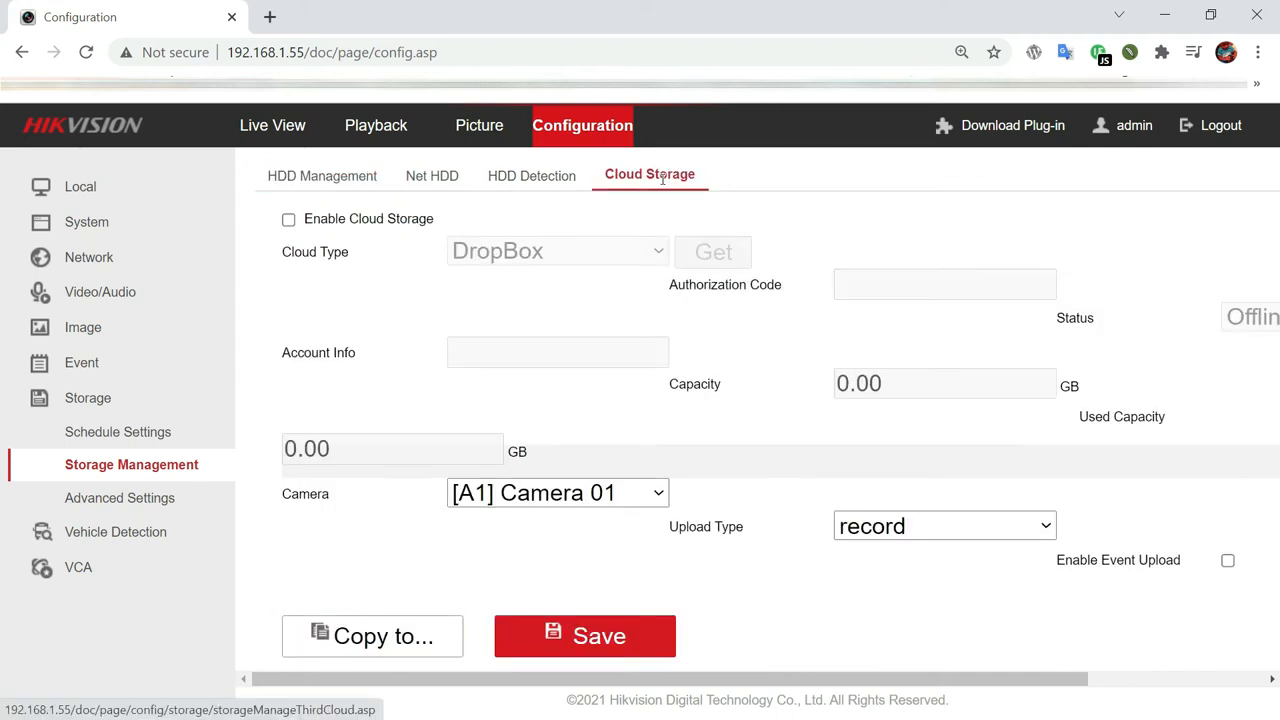
pyautogui.moveTo(625, 226)
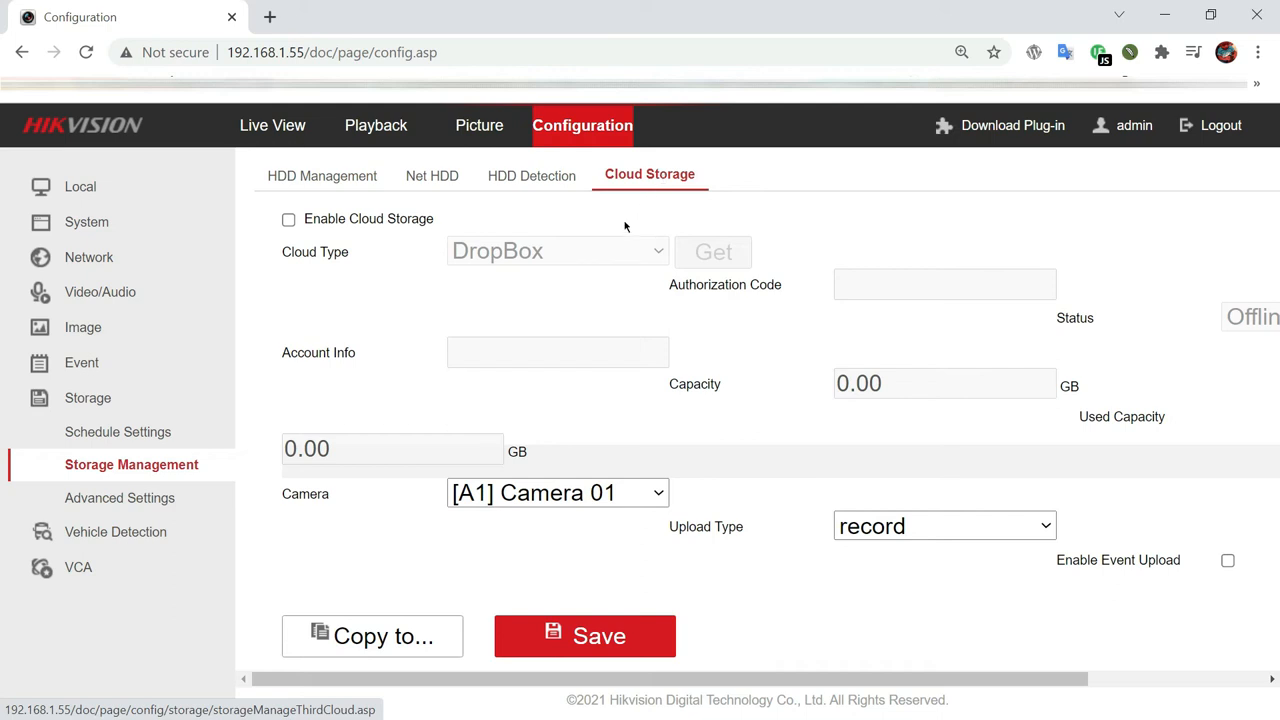
pyautogui.moveTo(422, 228)
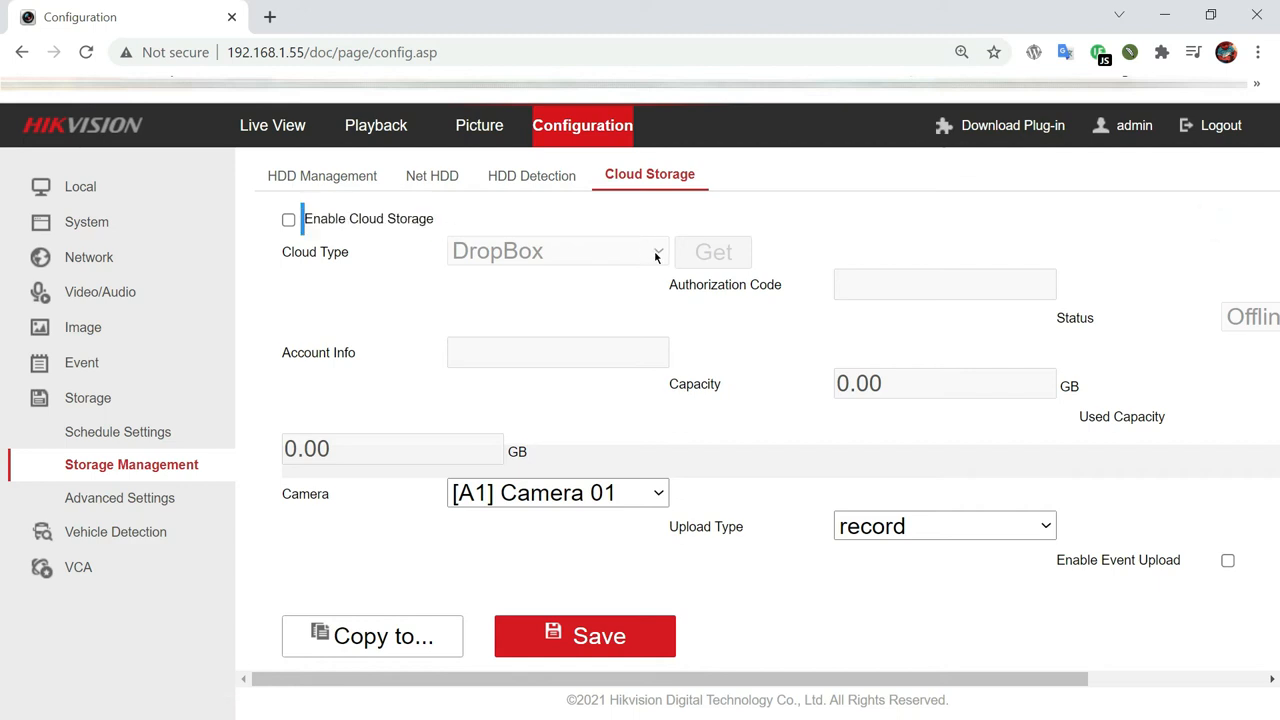
pyautogui.moveTo(648, 257)
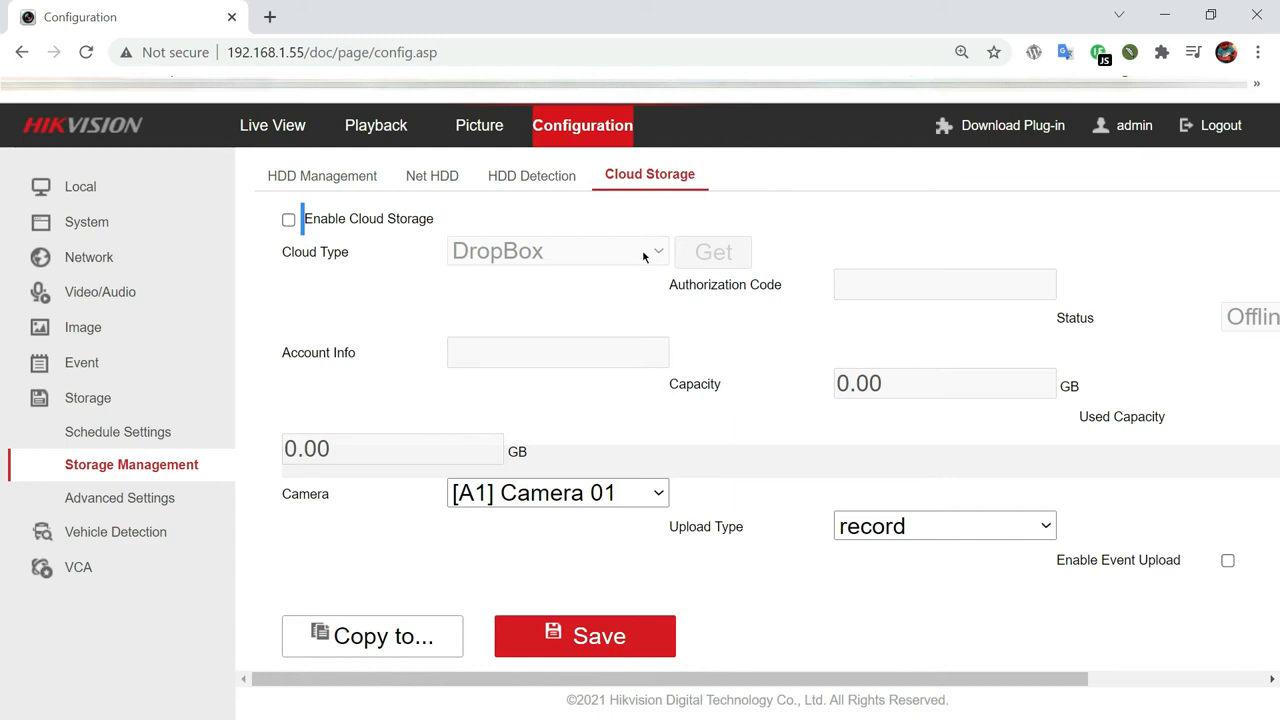
pyautogui.click(288, 219)
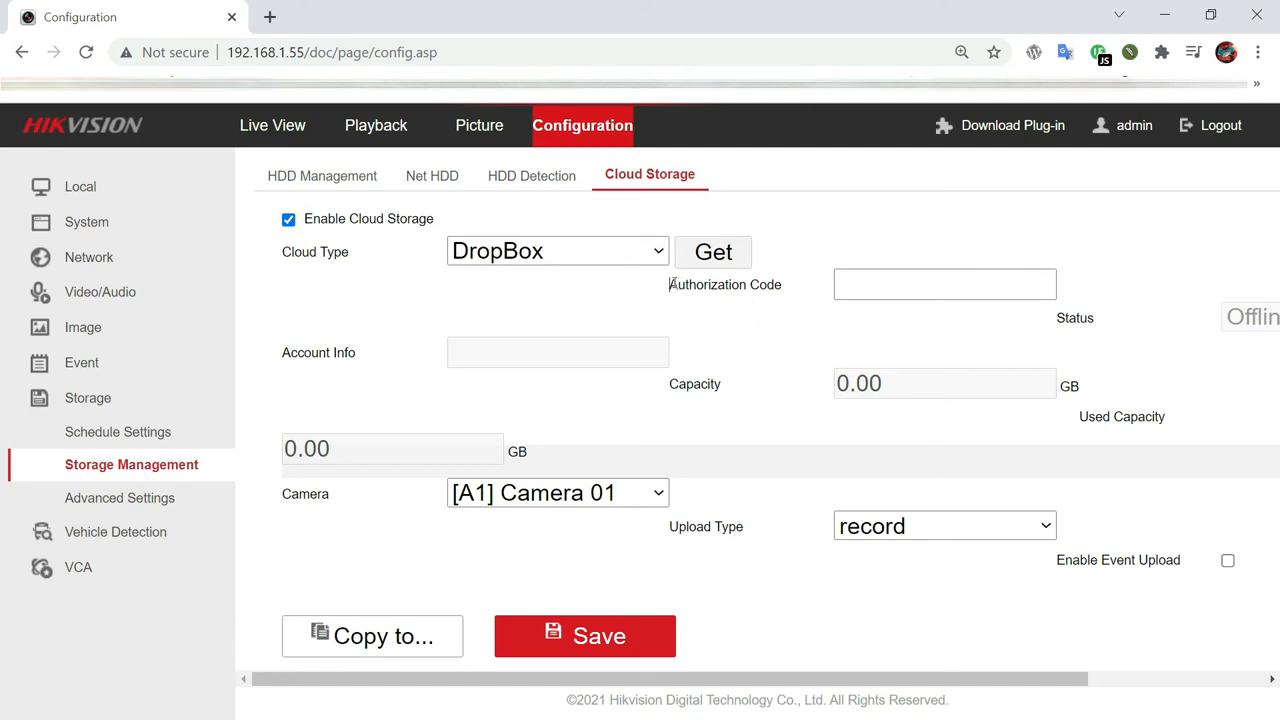
pyautogui.doubleClick(724, 284)
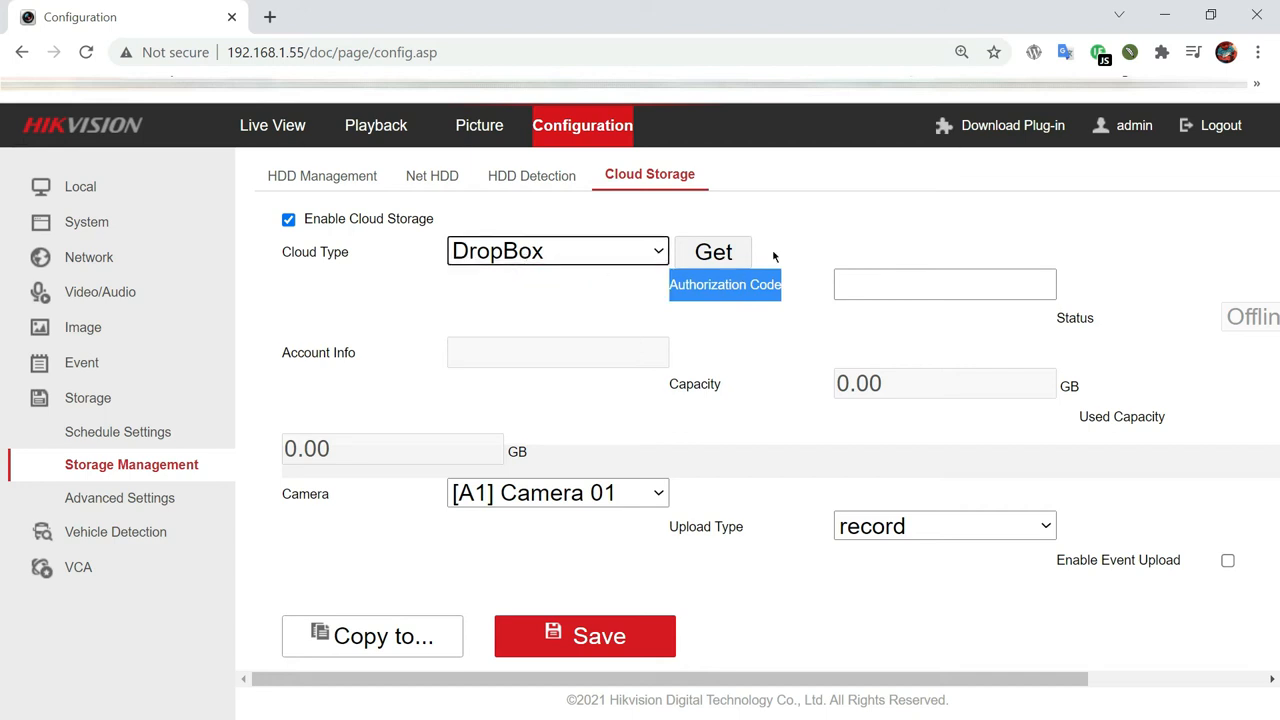
pyautogui.click(713, 251)
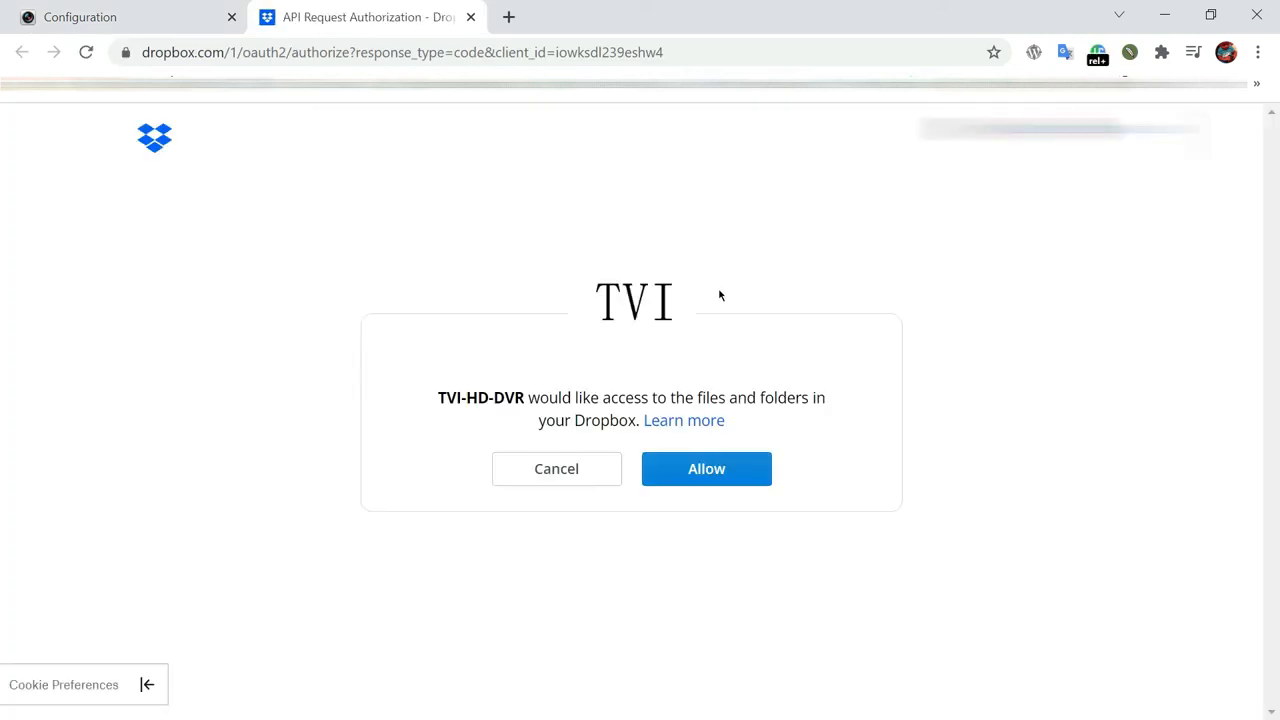
pyautogui.moveTo(706, 469)
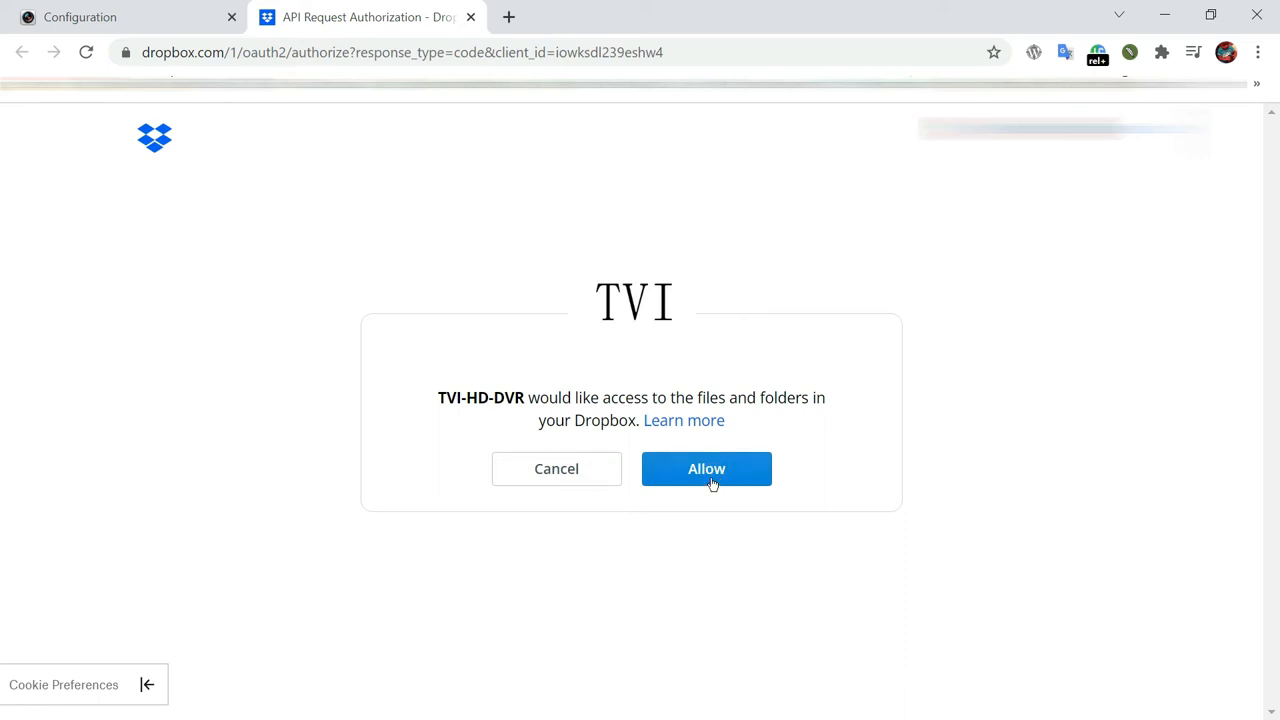
# Step: Allow TVI-HD-DVR access in Dropbox, copy the authorization code, and return to the DVR
pyautogui.click(706, 469)
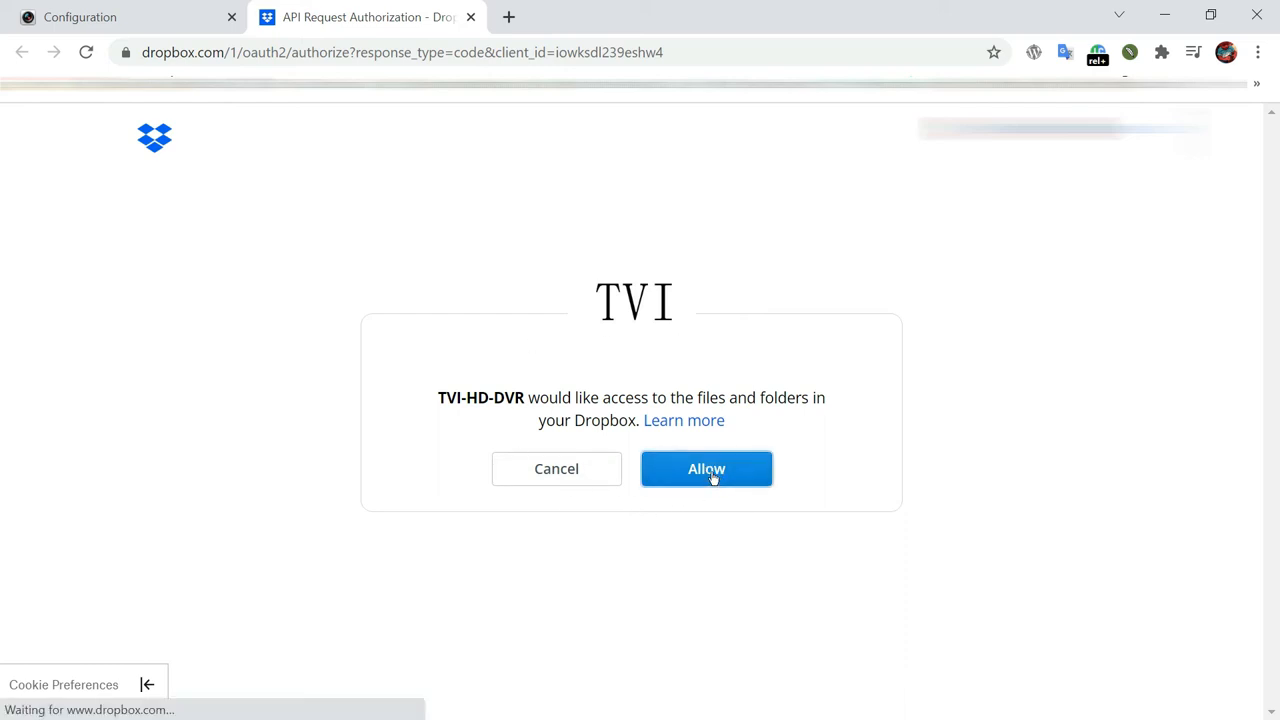
pyautogui.click(706, 468)
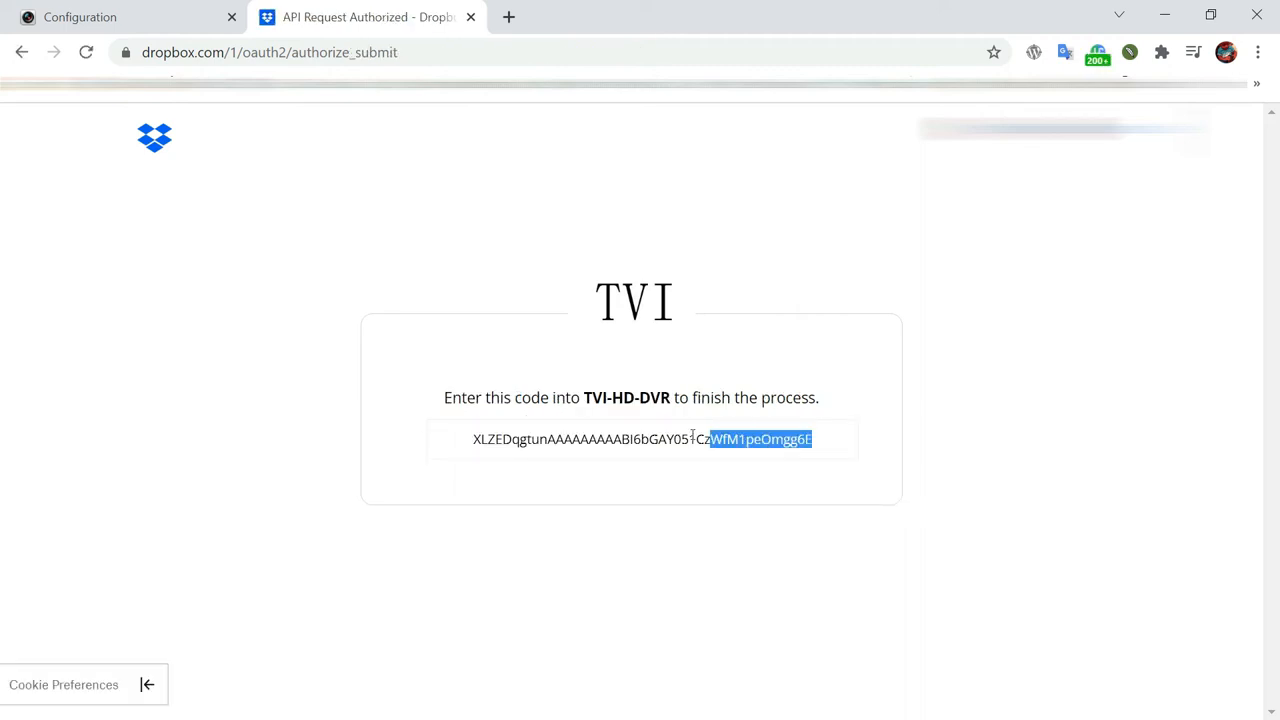
pyautogui.tripleClick(640, 439)
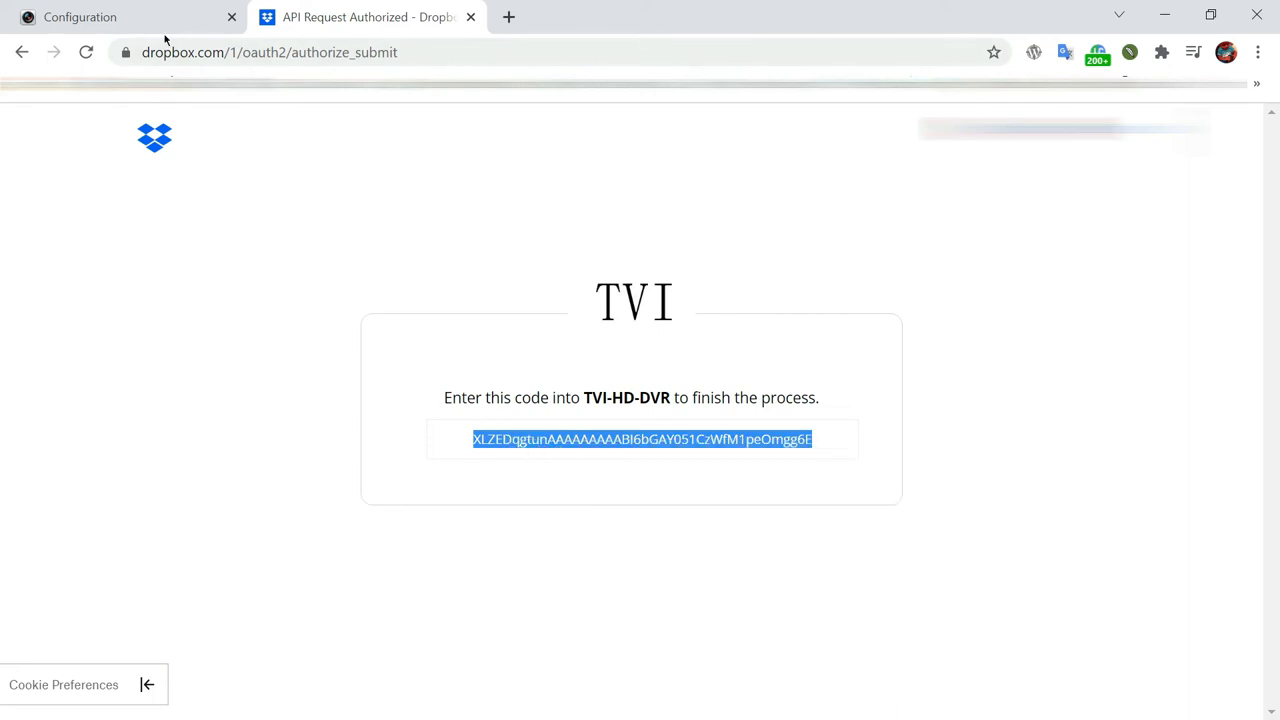
pyautogui.moveTo(80, 17)
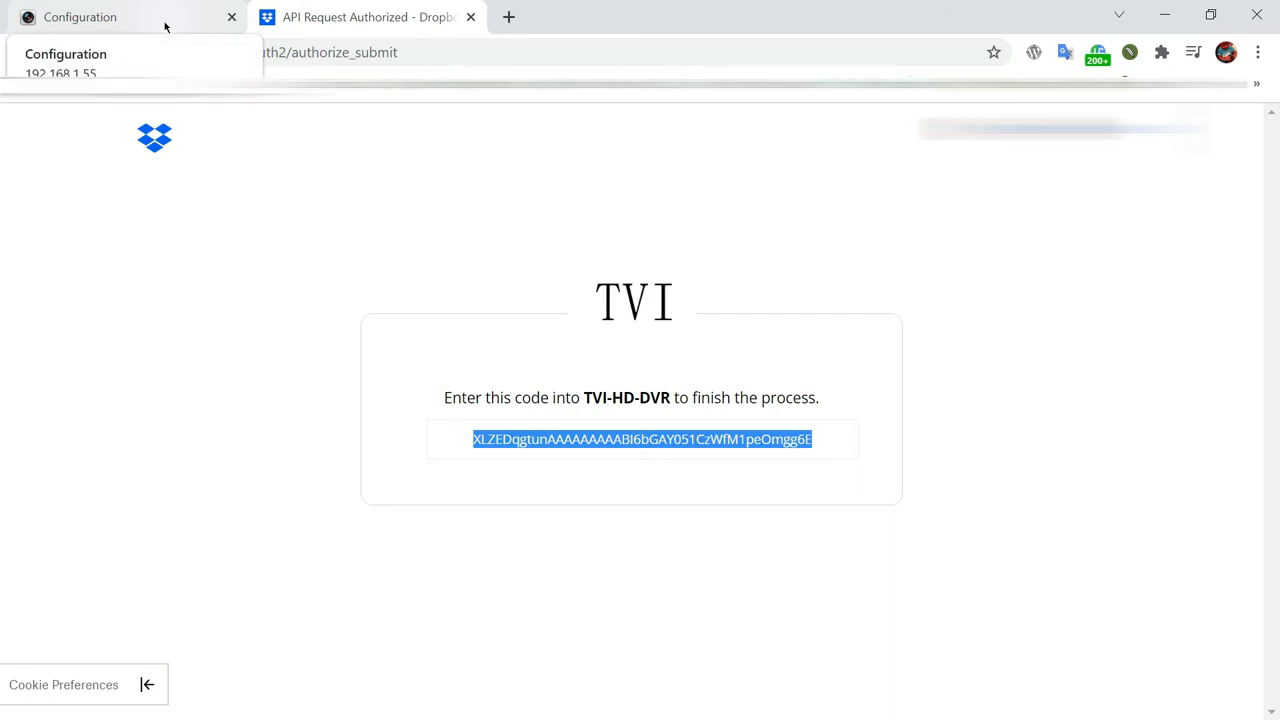
pyautogui.click(80, 17)
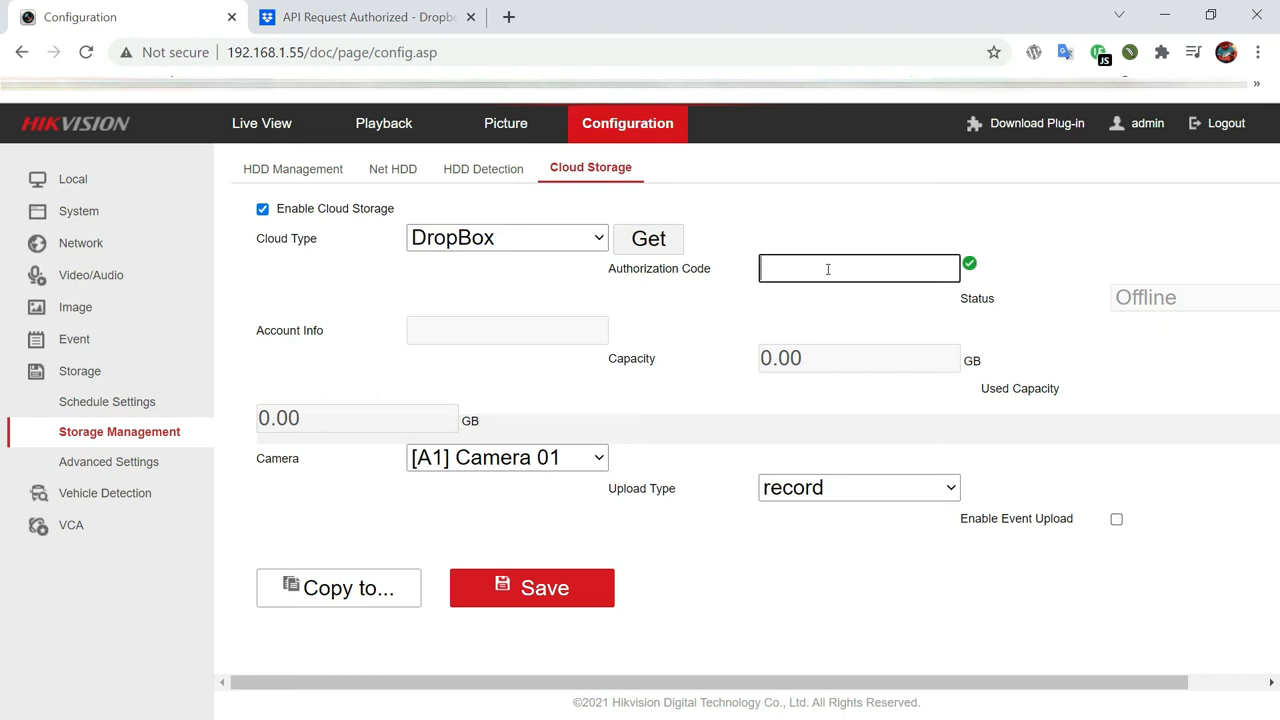
# Step: Paste the Dropbox authorization code and save, bringing cloud storage Online at 2.00 GB
pyautogui.rightClick(858, 268)
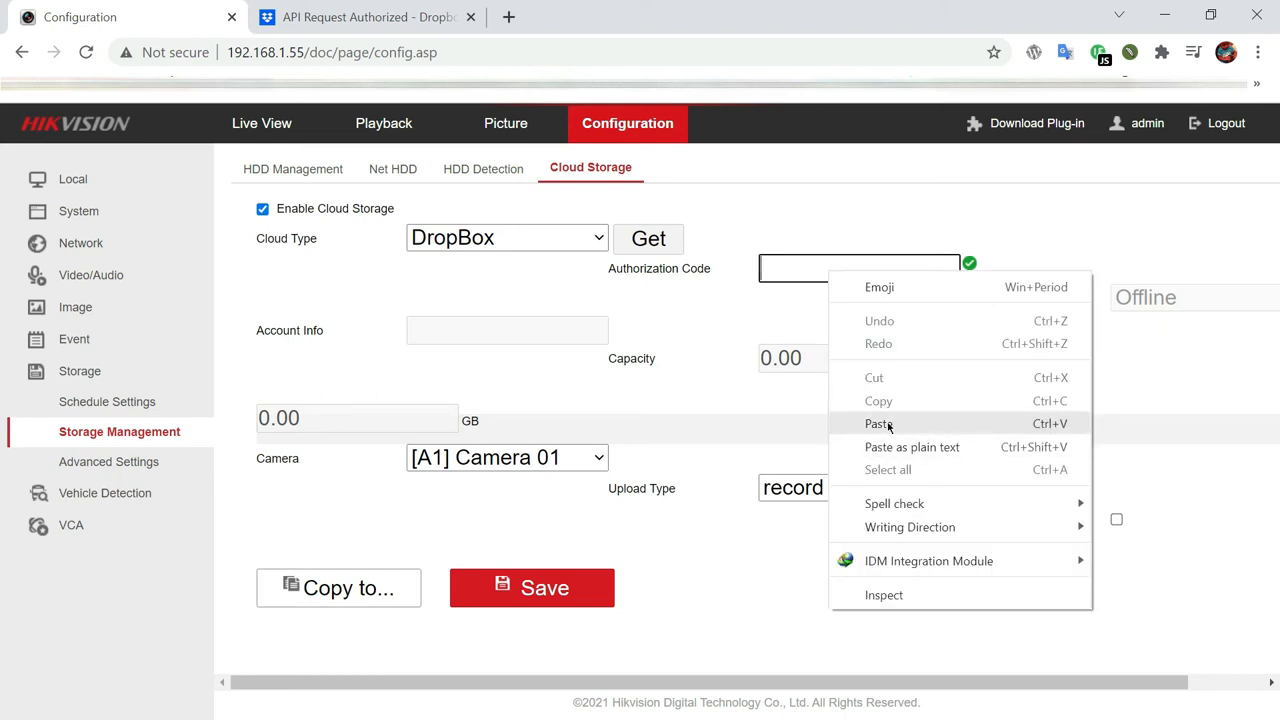
pyautogui.click(879, 423)
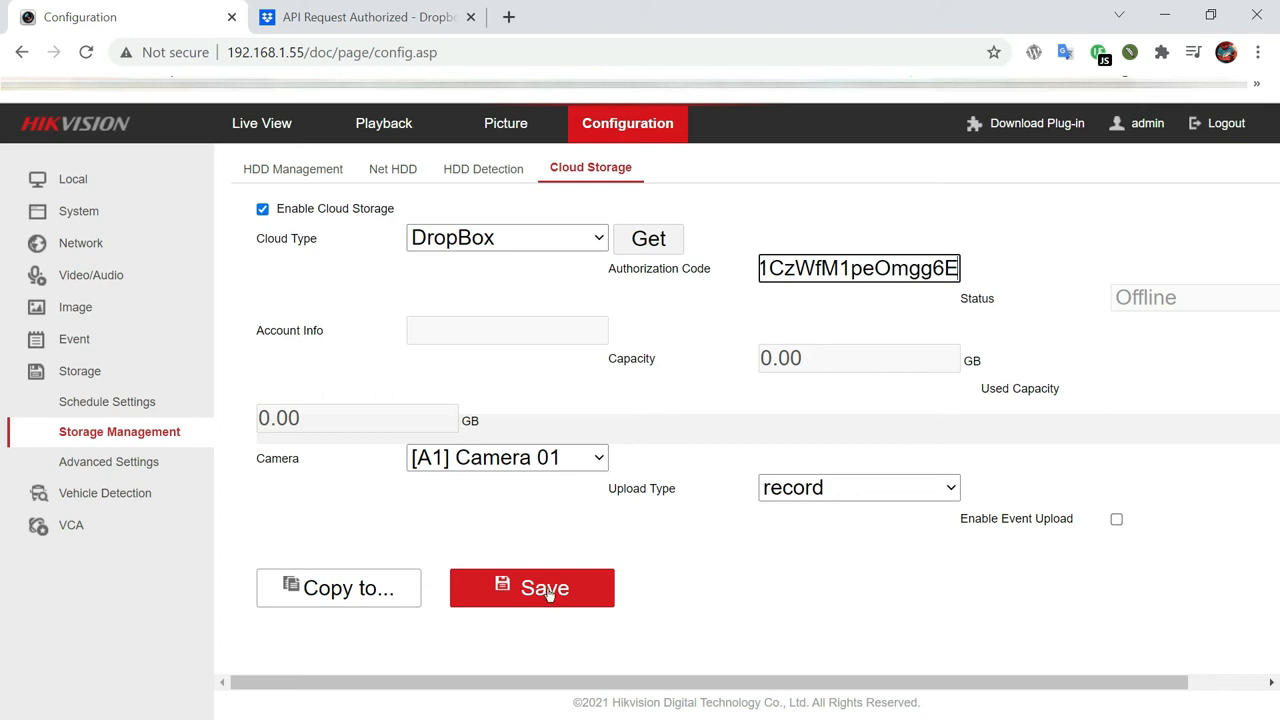
pyautogui.click(531, 588)
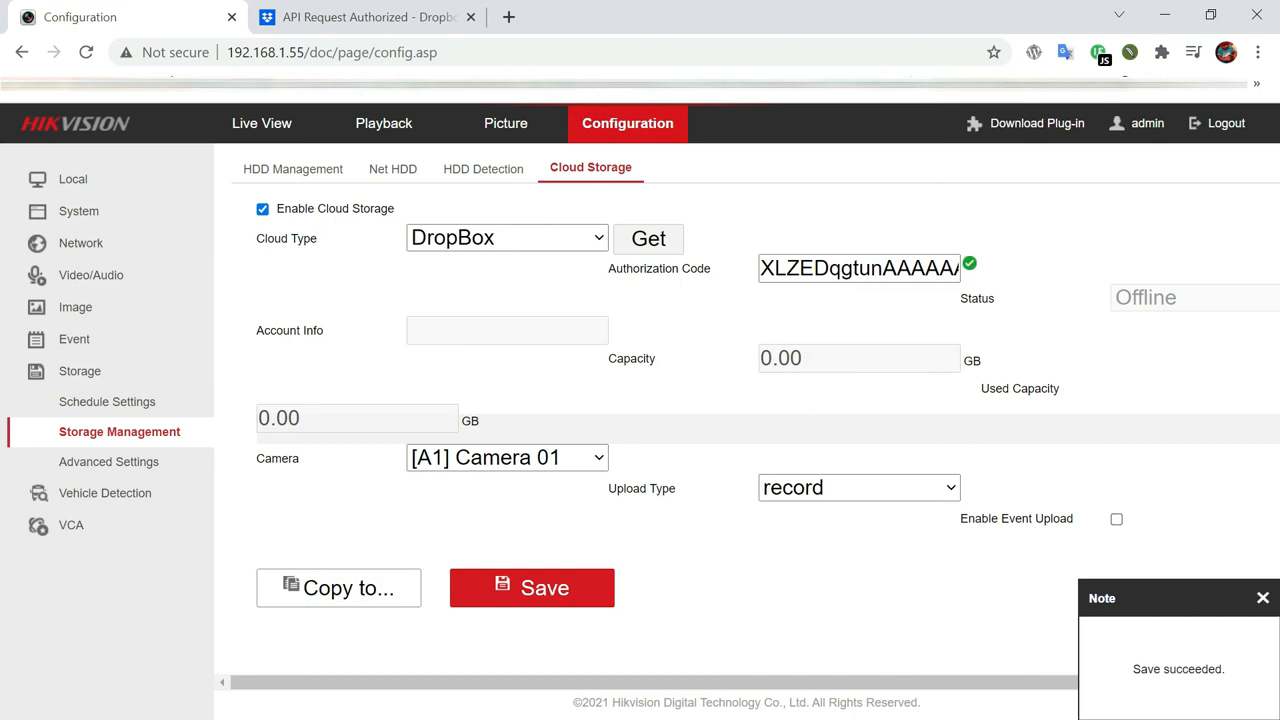
pyautogui.moveTo(1201, 691)
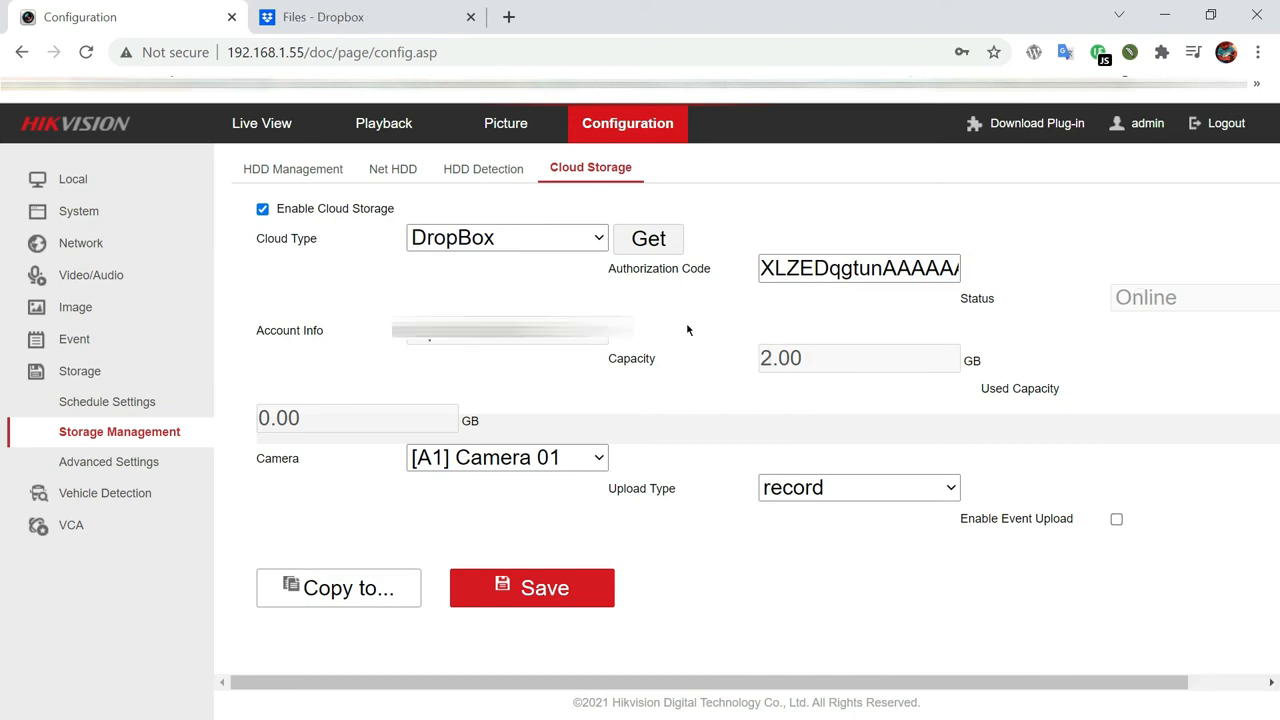
pyautogui.moveTo(1169, 335)
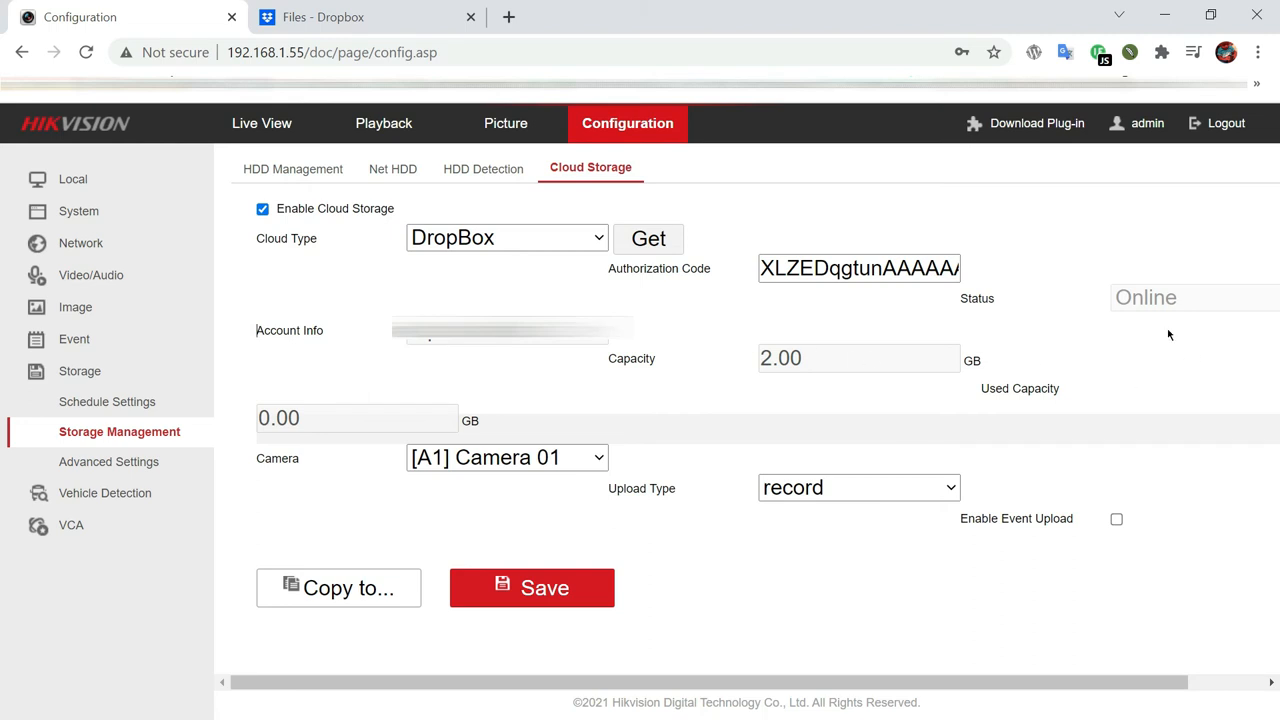
pyautogui.moveTo(1174, 307)
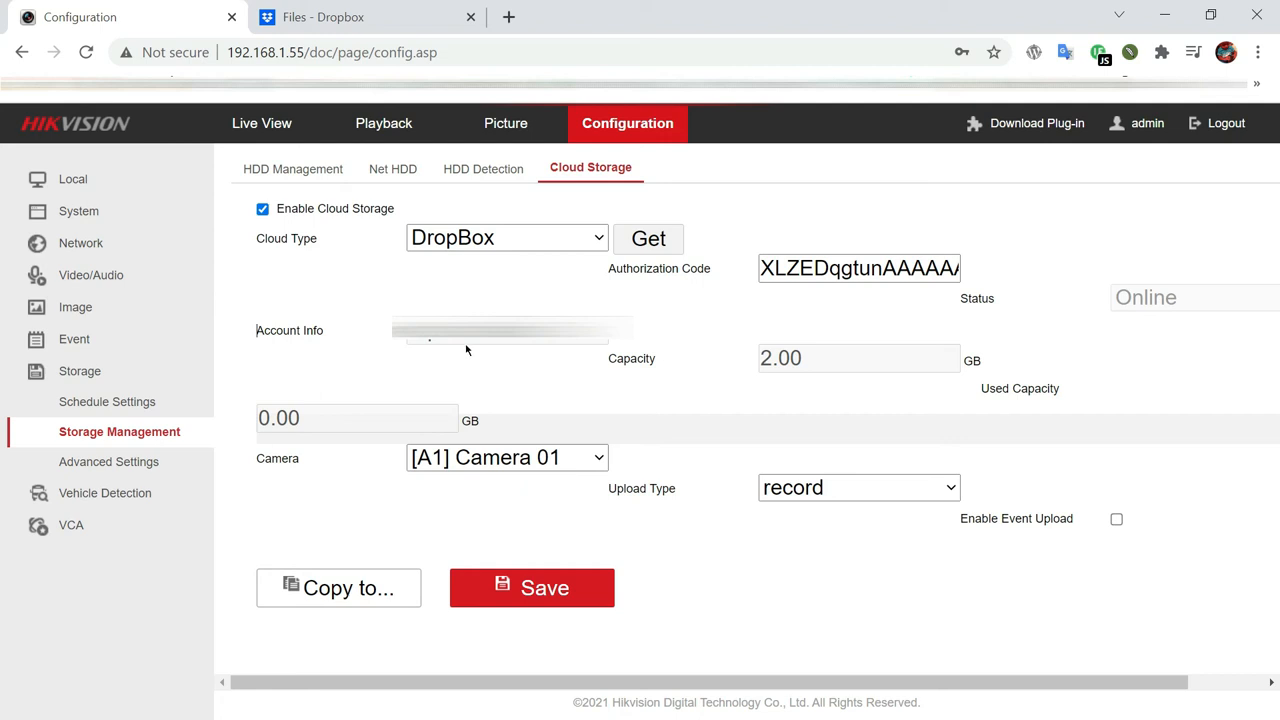
pyautogui.moveTo(490, 345)
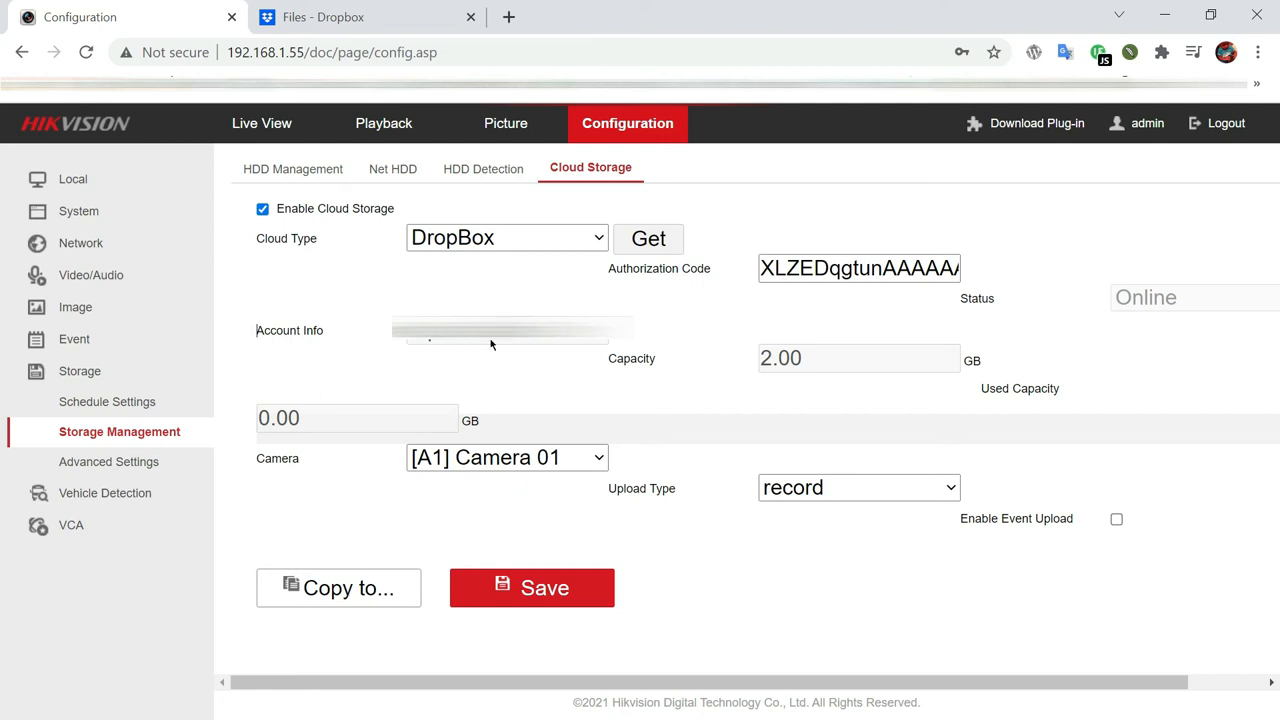
pyautogui.click(531, 587)
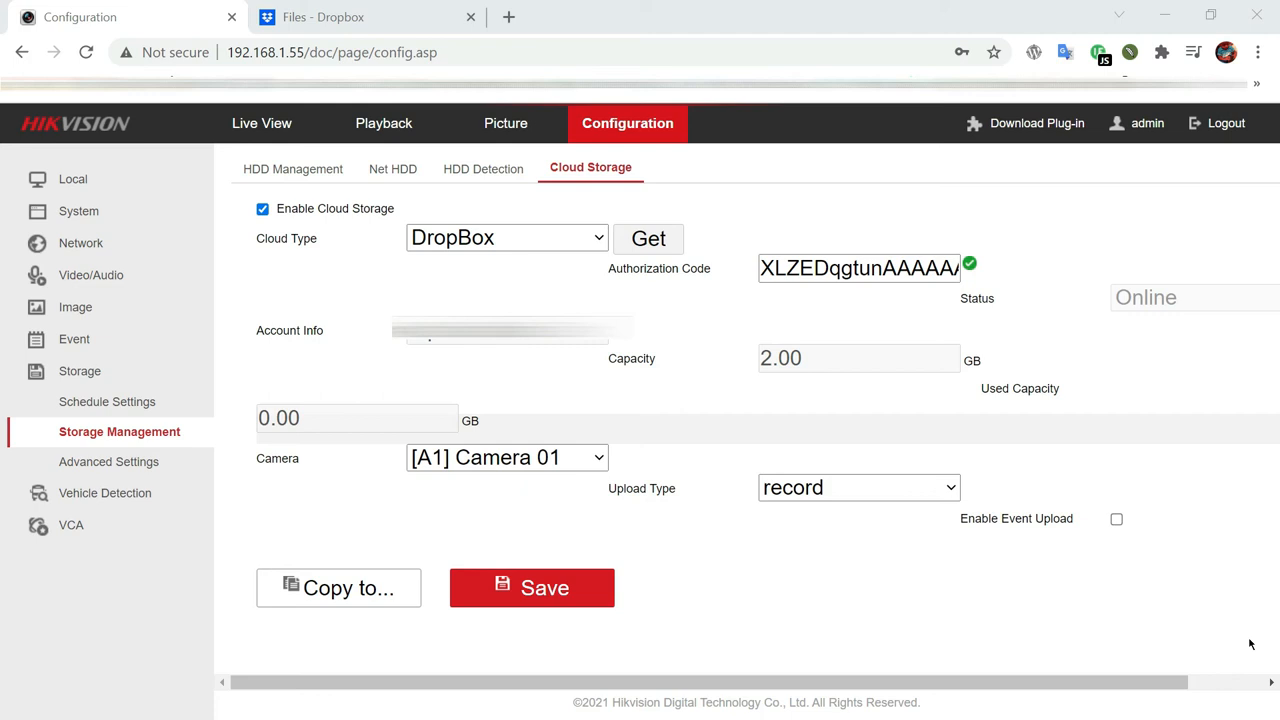
pyautogui.moveTo(80, 371)
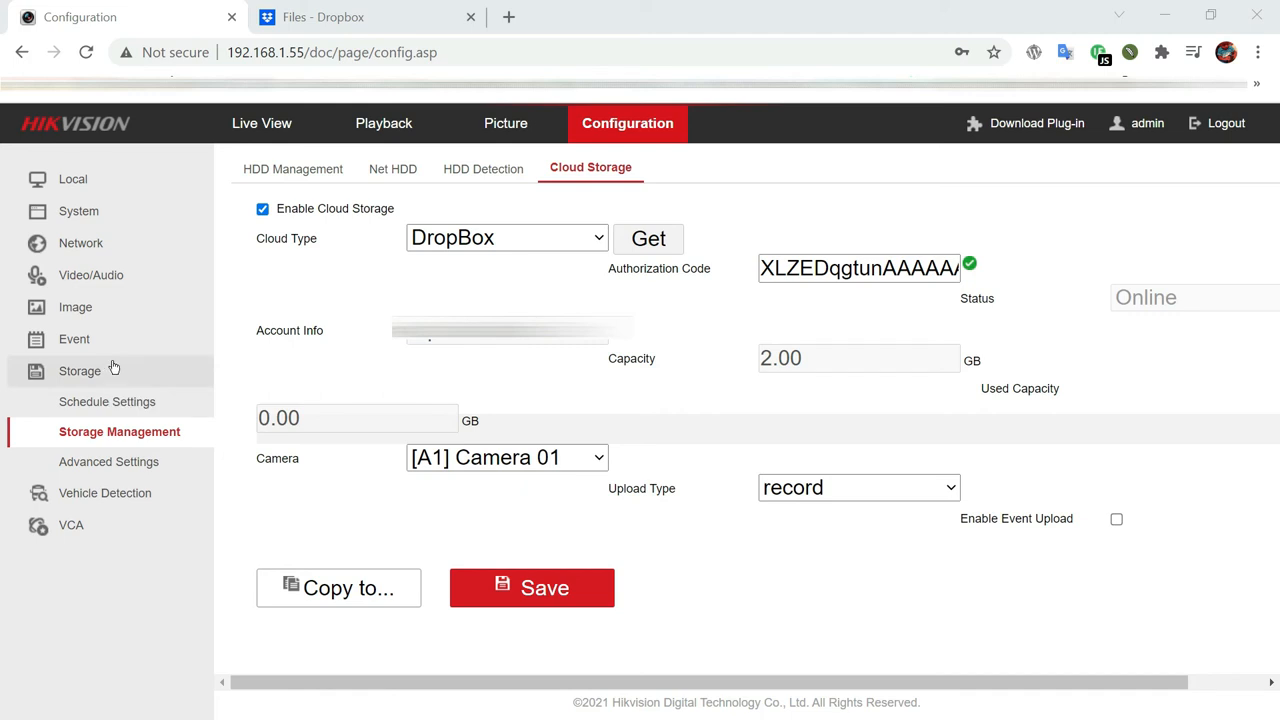
pyautogui.moveTo(74, 339)
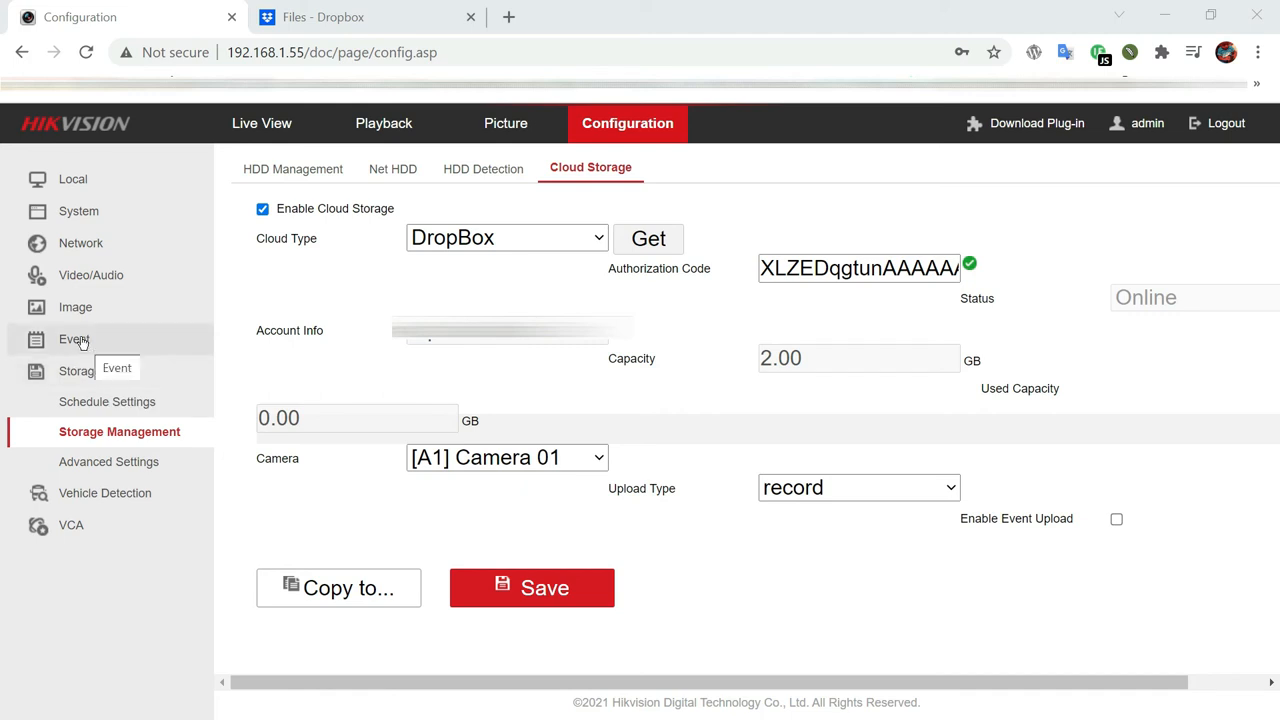
# Step: Enable Camera 01 motion detection across the full grid at sensitivity 20 and save
pyautogui.click(73, 339)
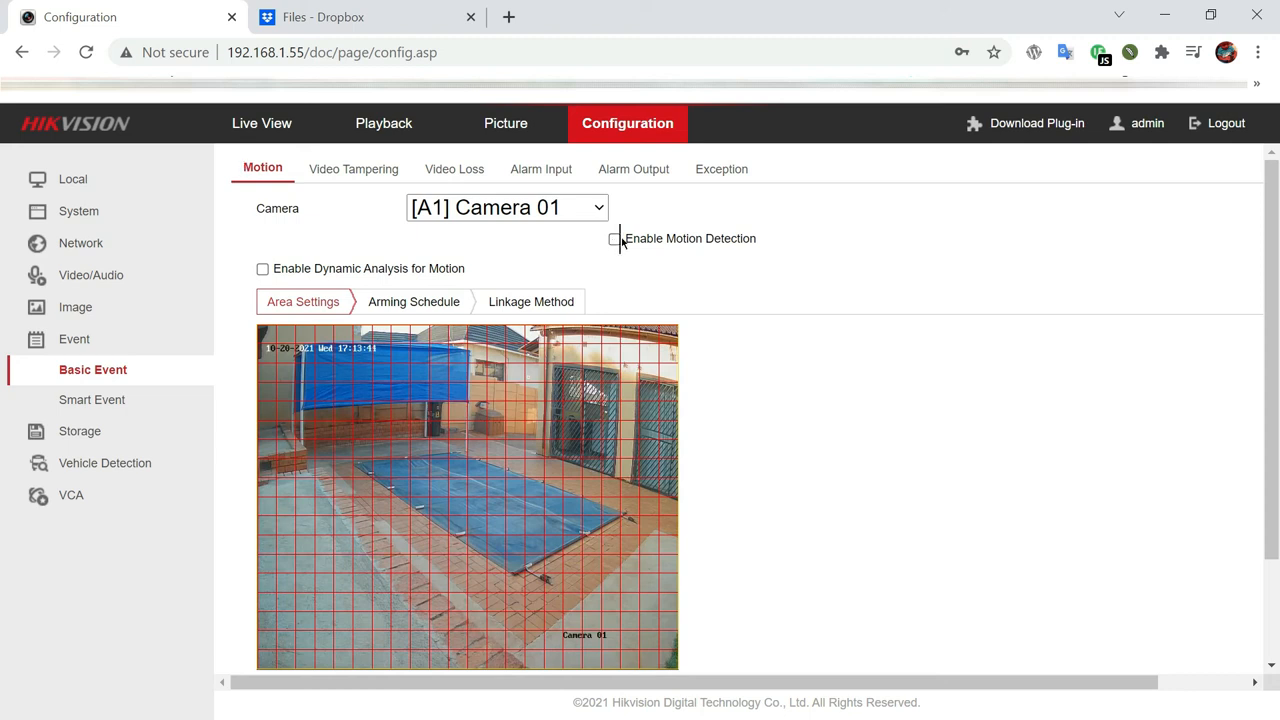
pyautogui.click(614, 238)
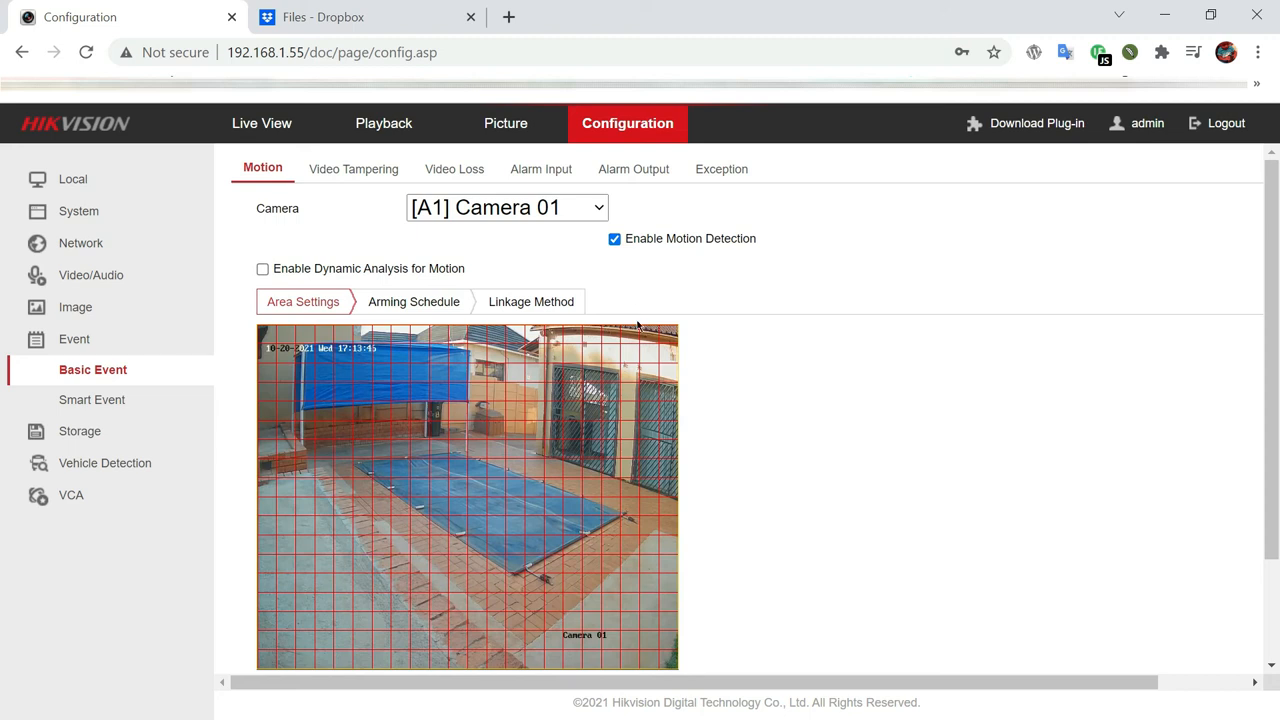
pyautogui.scroll(-3)
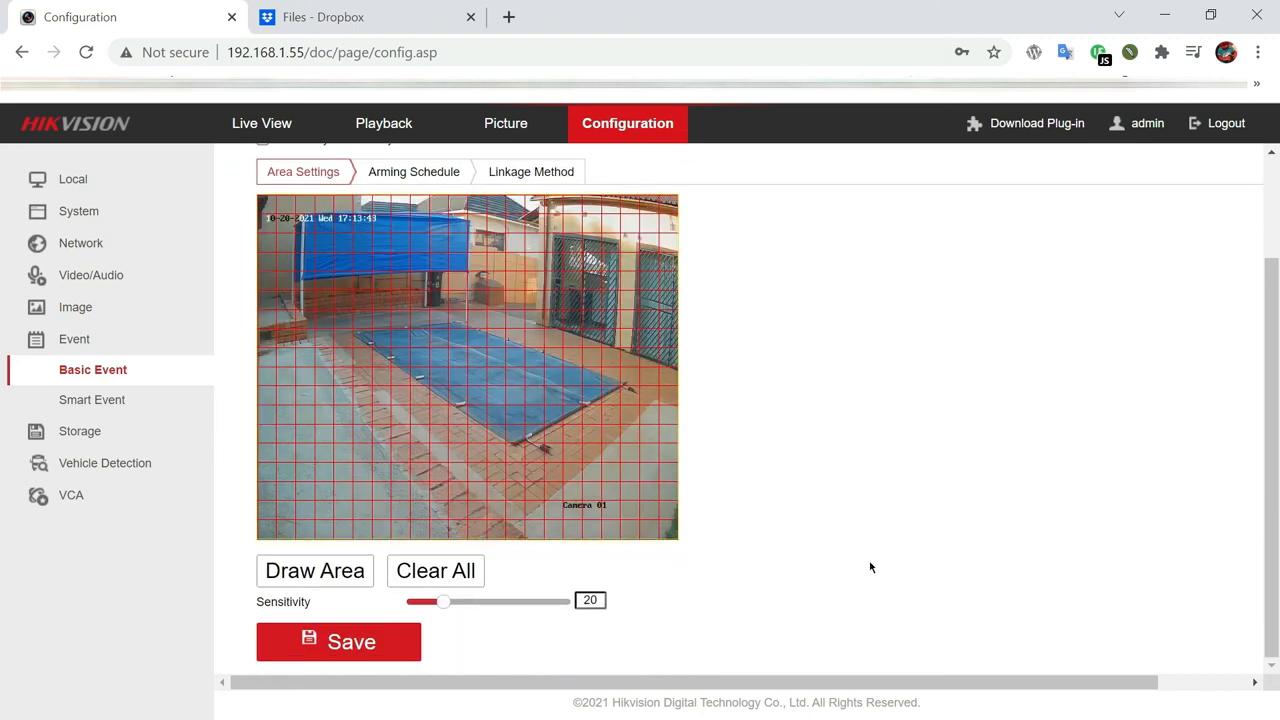
pyautogui.click(338, 642)
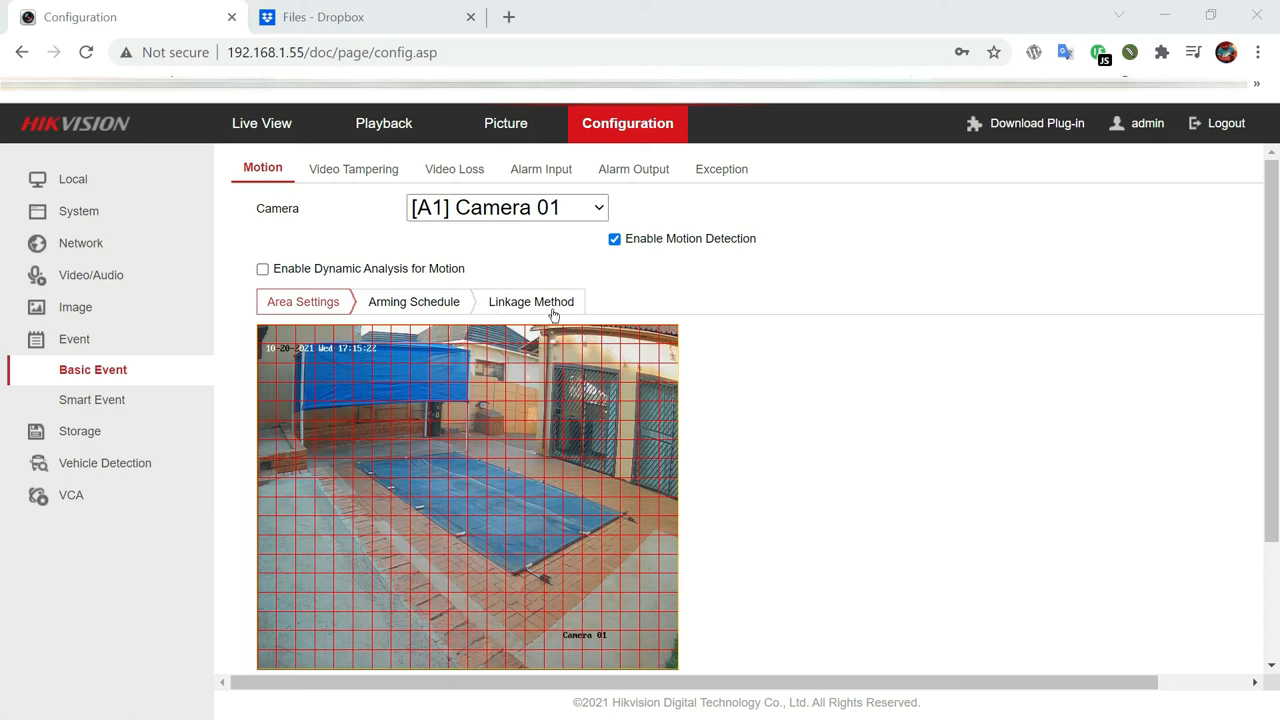
pyautogui.moveTo(545, 305)
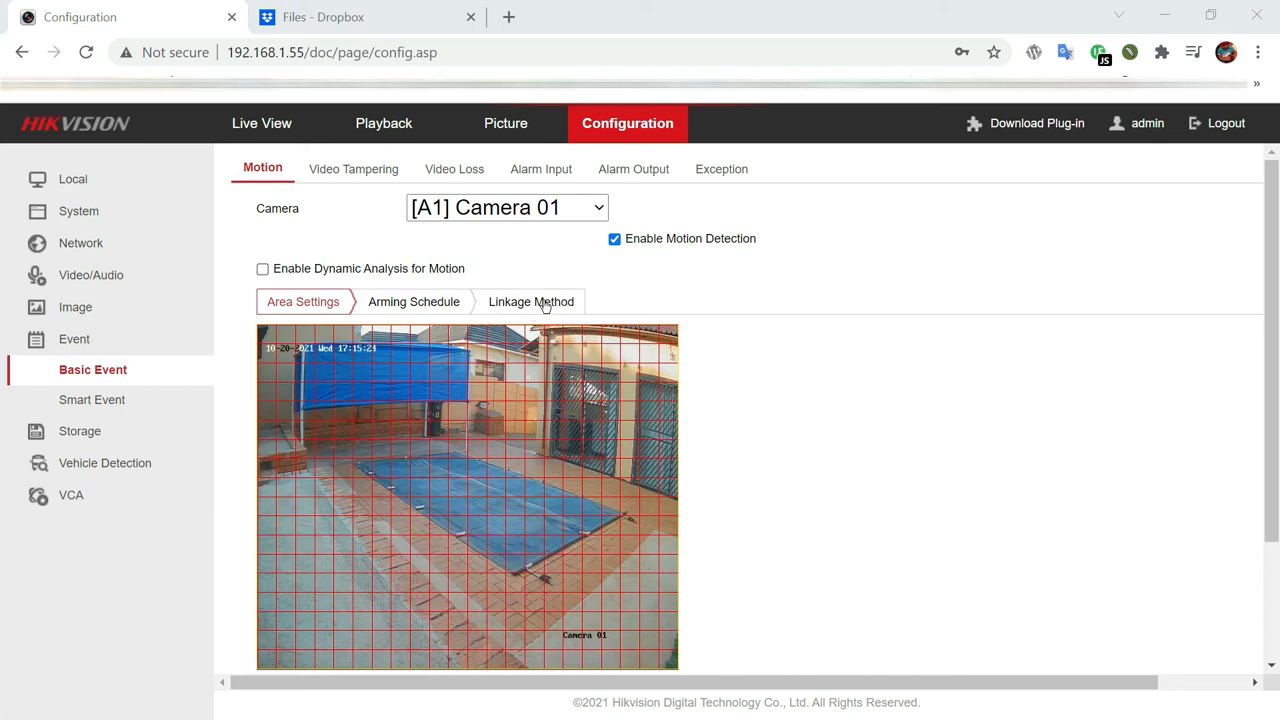
# Step: Set Camera 01's motion linkage to upload pictures to cloud and record on A1 only
pyautogui.click(531, 301)
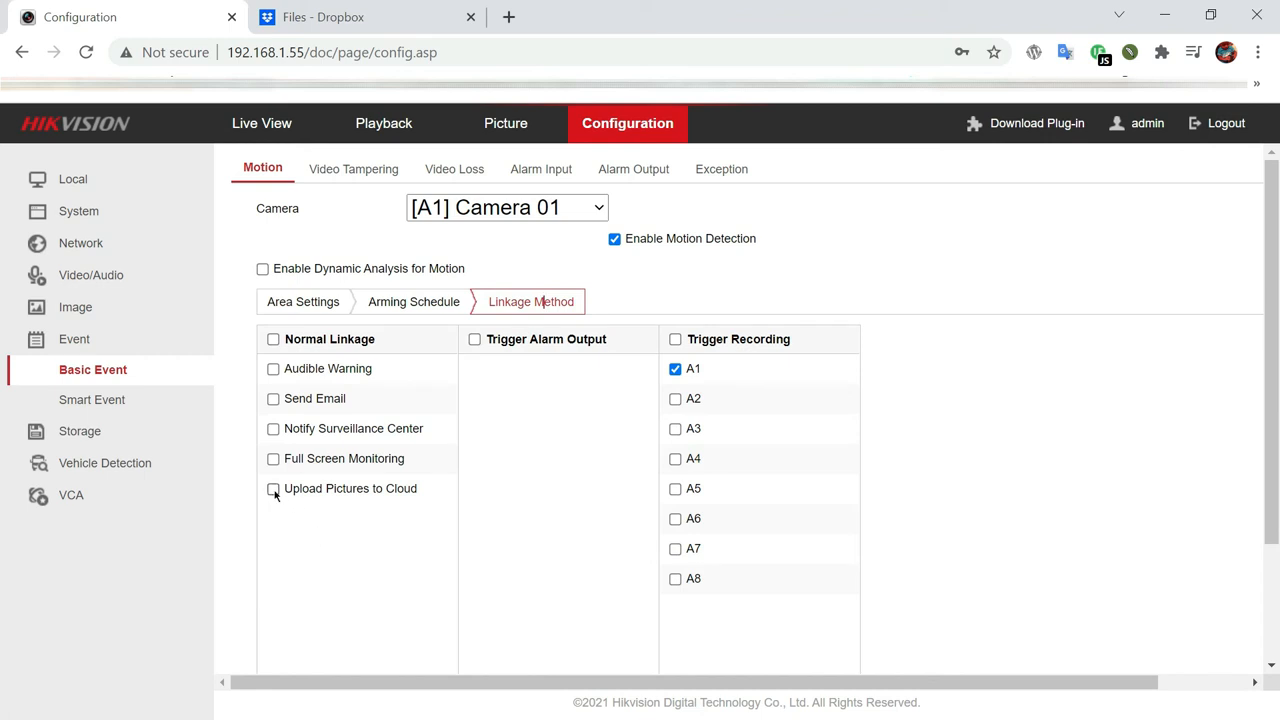
pyautogui.moveTo(273, 489)
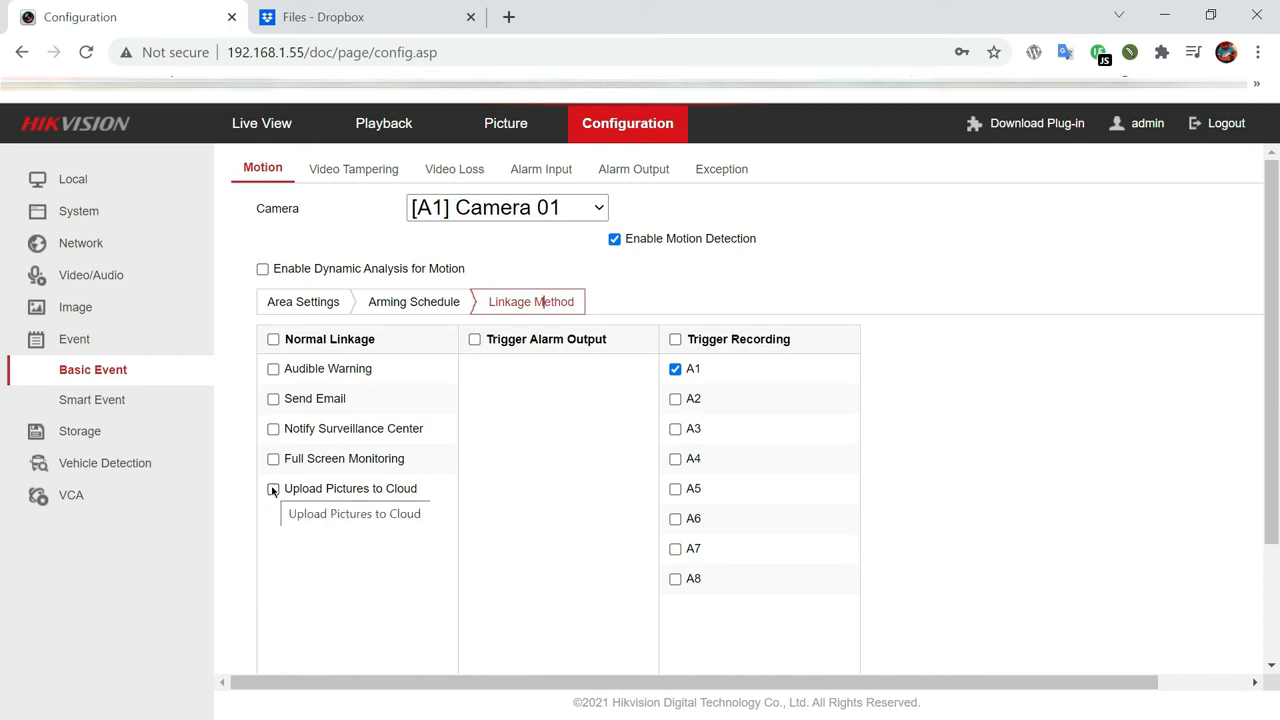
pyautogui.click(273, 488)
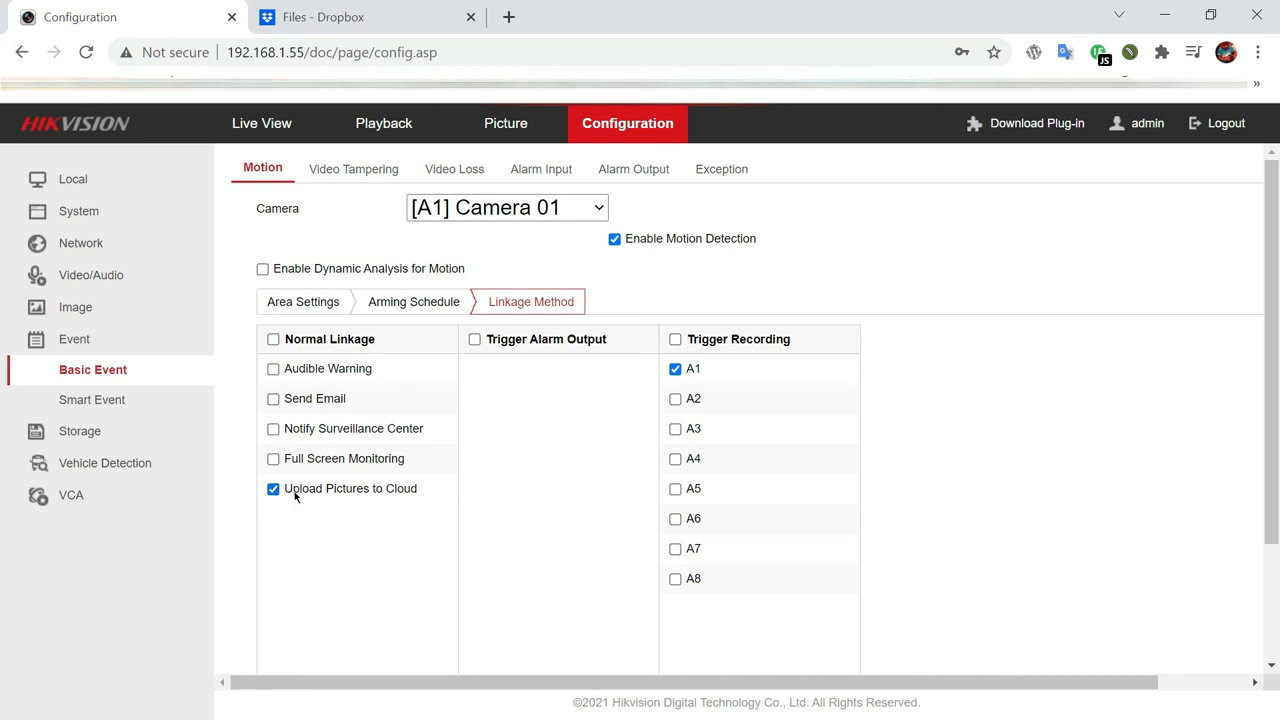
pyautogui.click(675, 398)
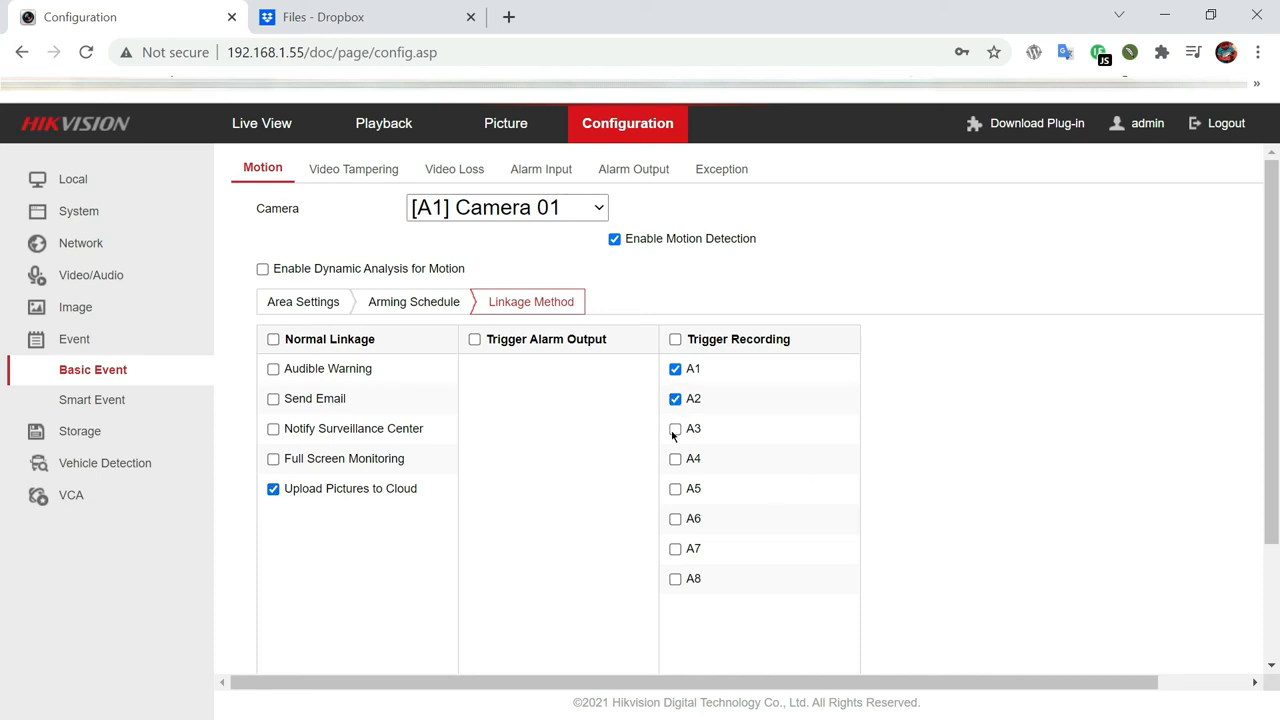
pyautogui.click(675, 398)
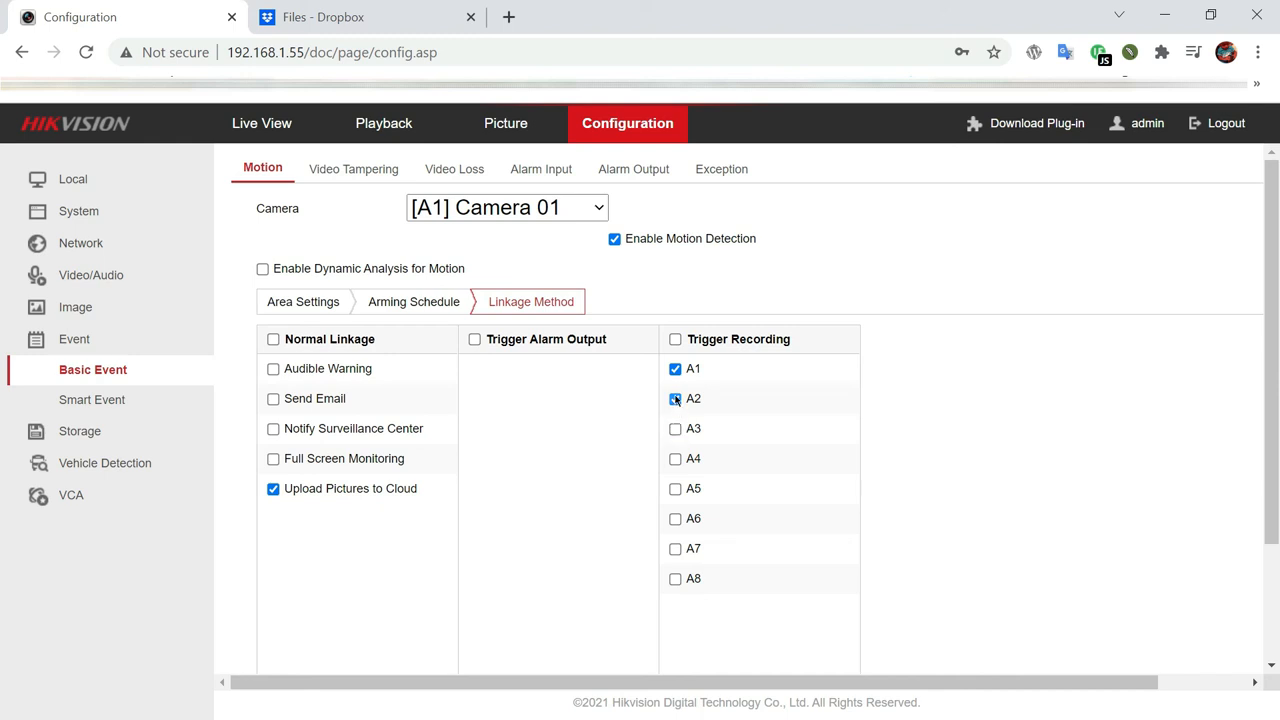
pyautogui.click(675, 398)
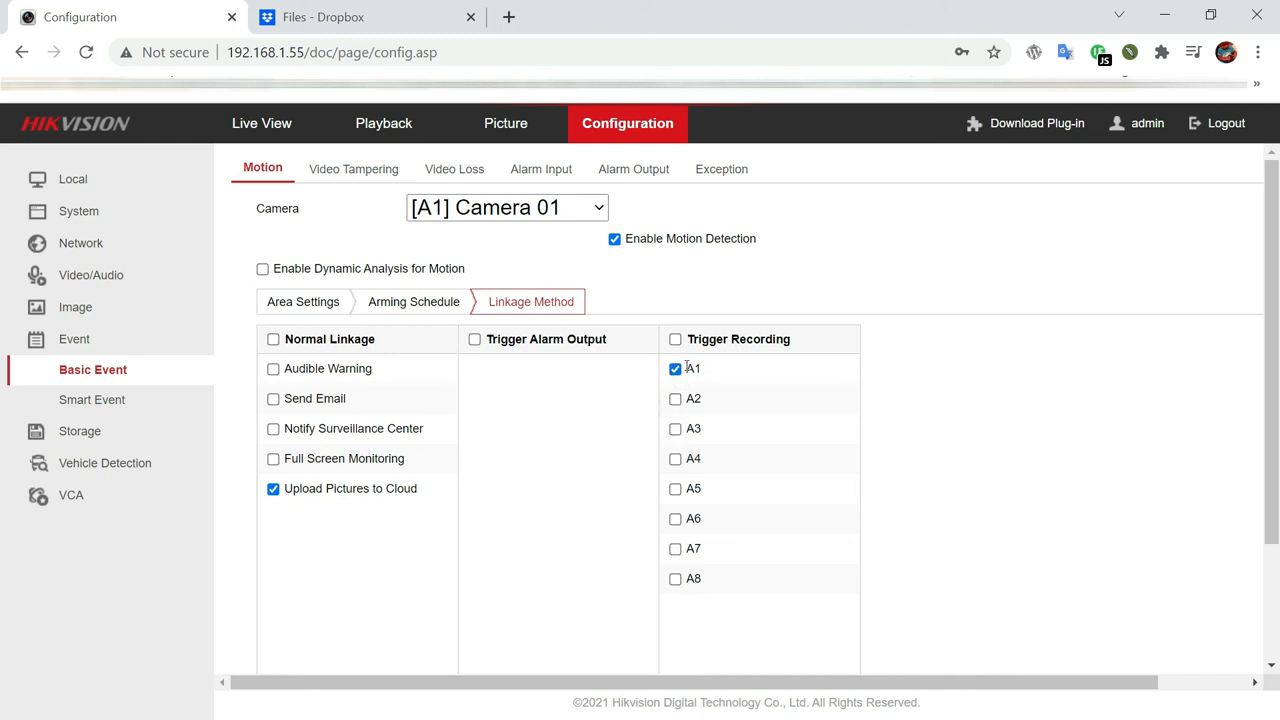
pyautogui.scroll(-3)
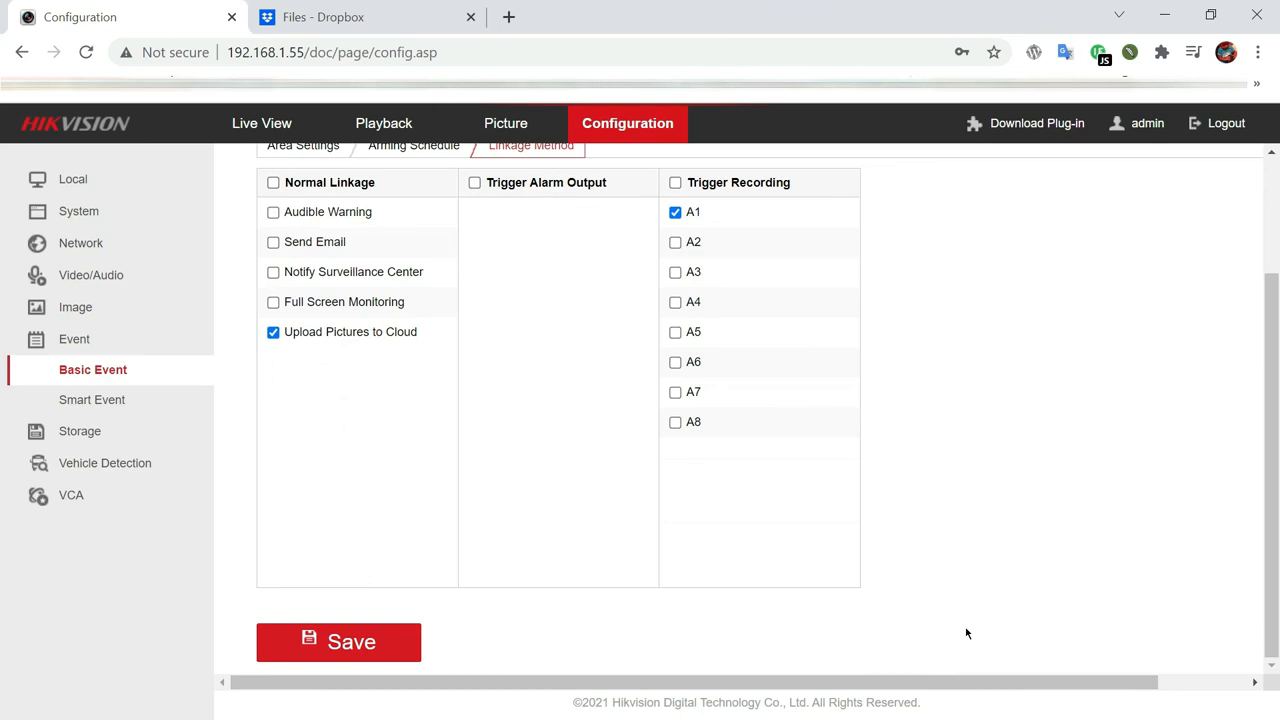
pyautogui.click(338, 642)
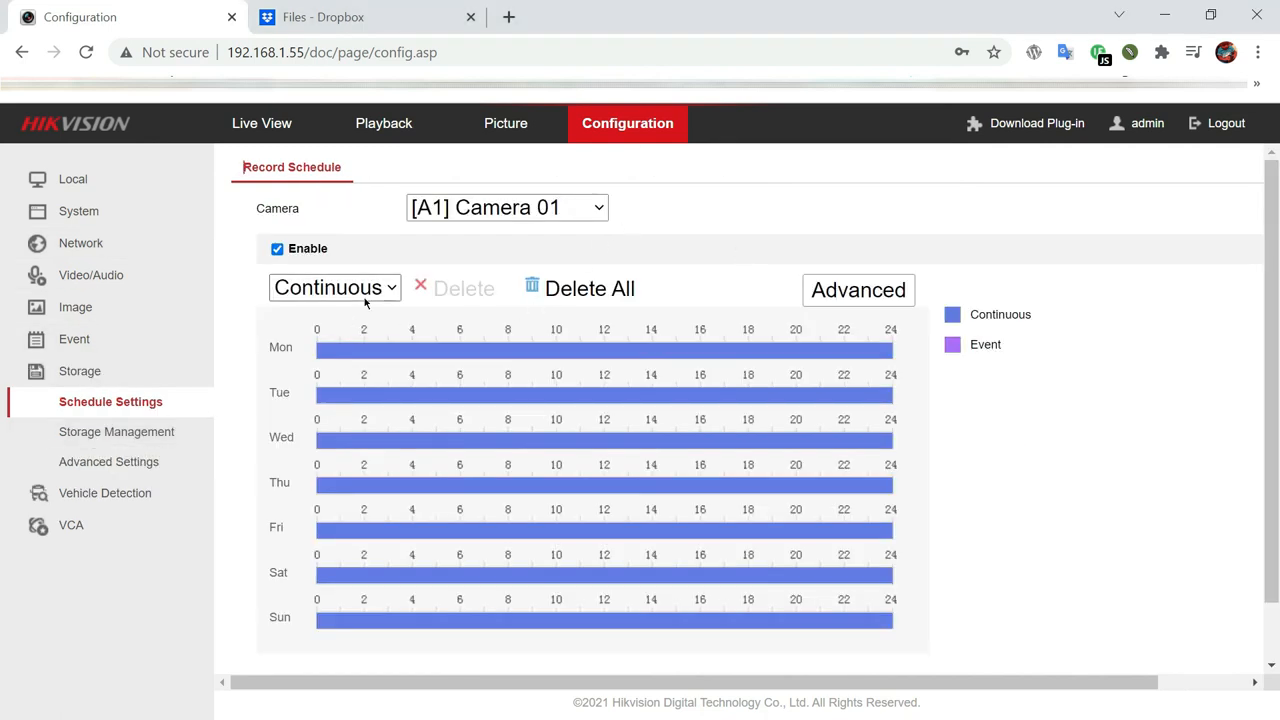
# Step: Change Camera 01's record schedule type to Event and save it
pyautogui.click(334, 287)
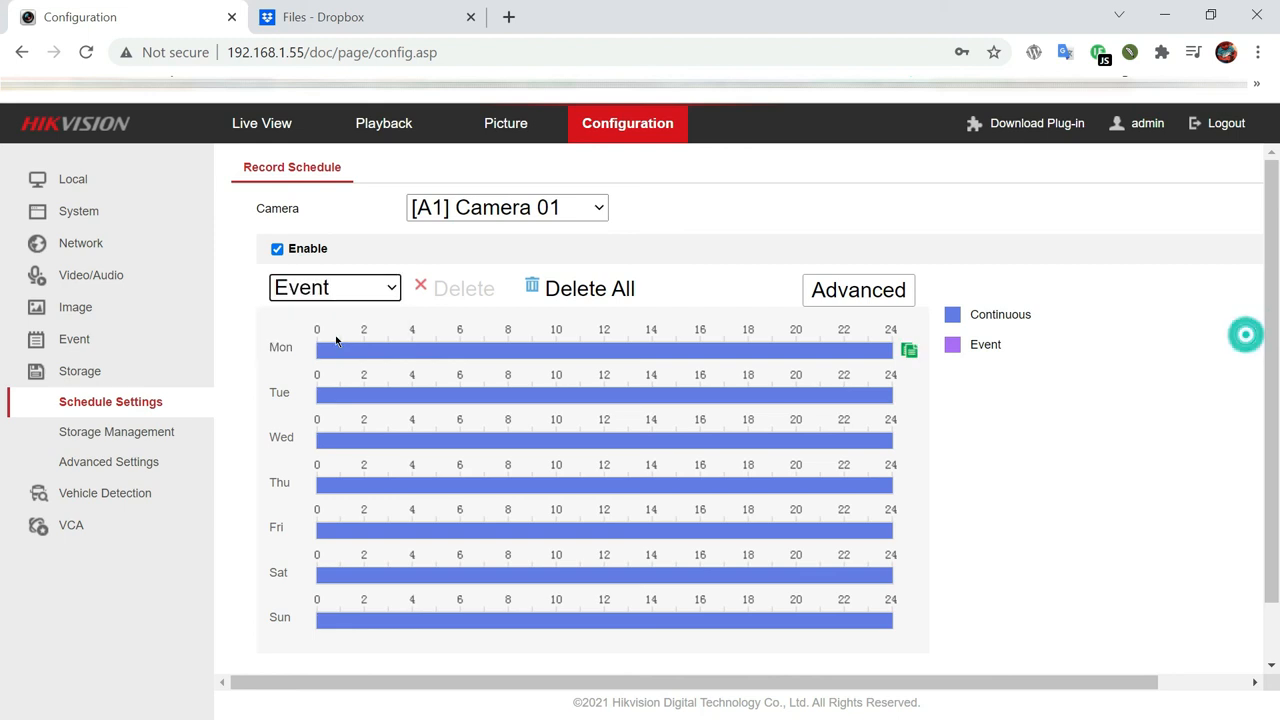
pyautogui.scroll(-3)
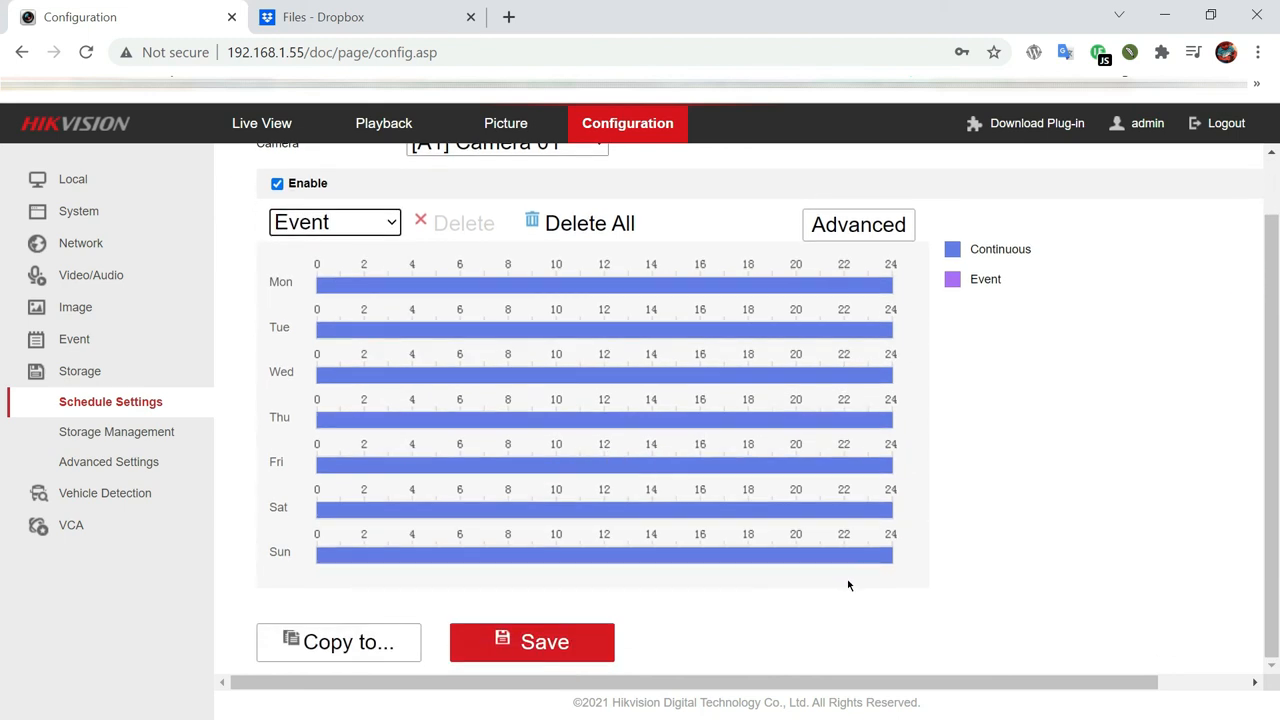
pyautogui.click(531, 641)
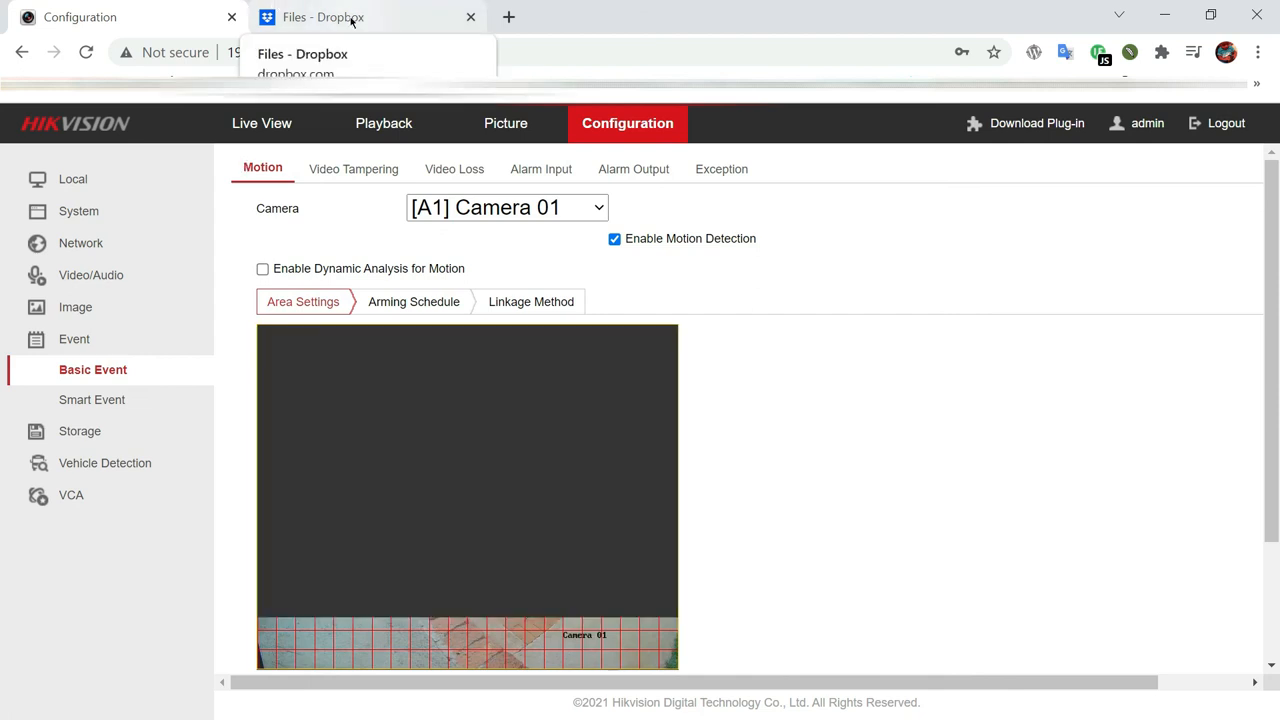
# Step: View the three DVR_A01 motion snapshots in Dropbox's snapshot/20211020/A1 folder
pyautogui.click(323, 17)
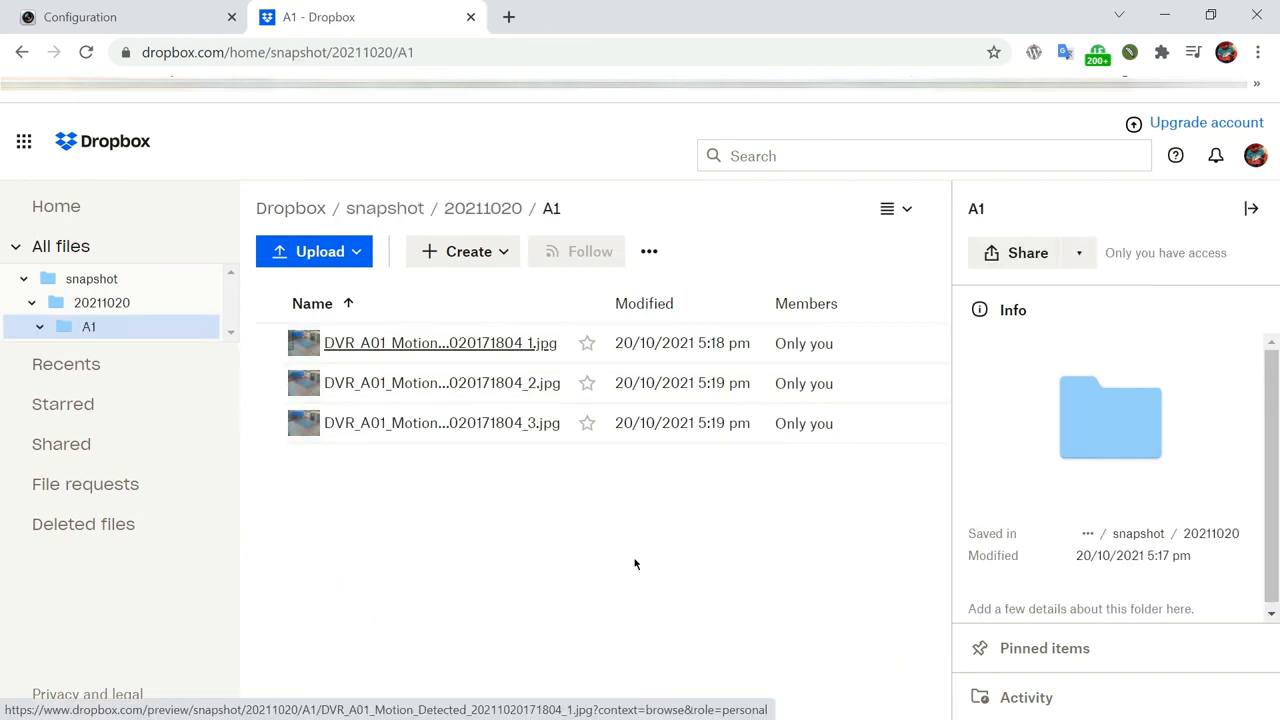
pyautogui.moveTo(461, 320)
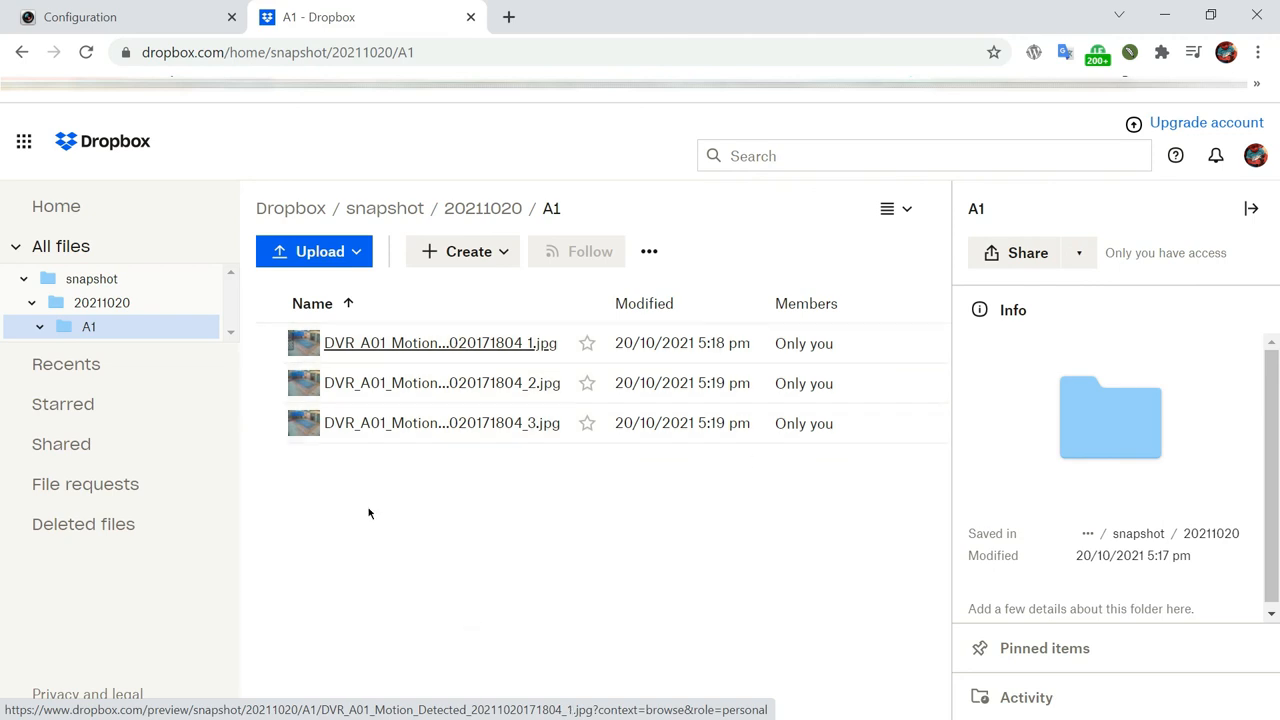
pyautogui.moveTo(385, 505)
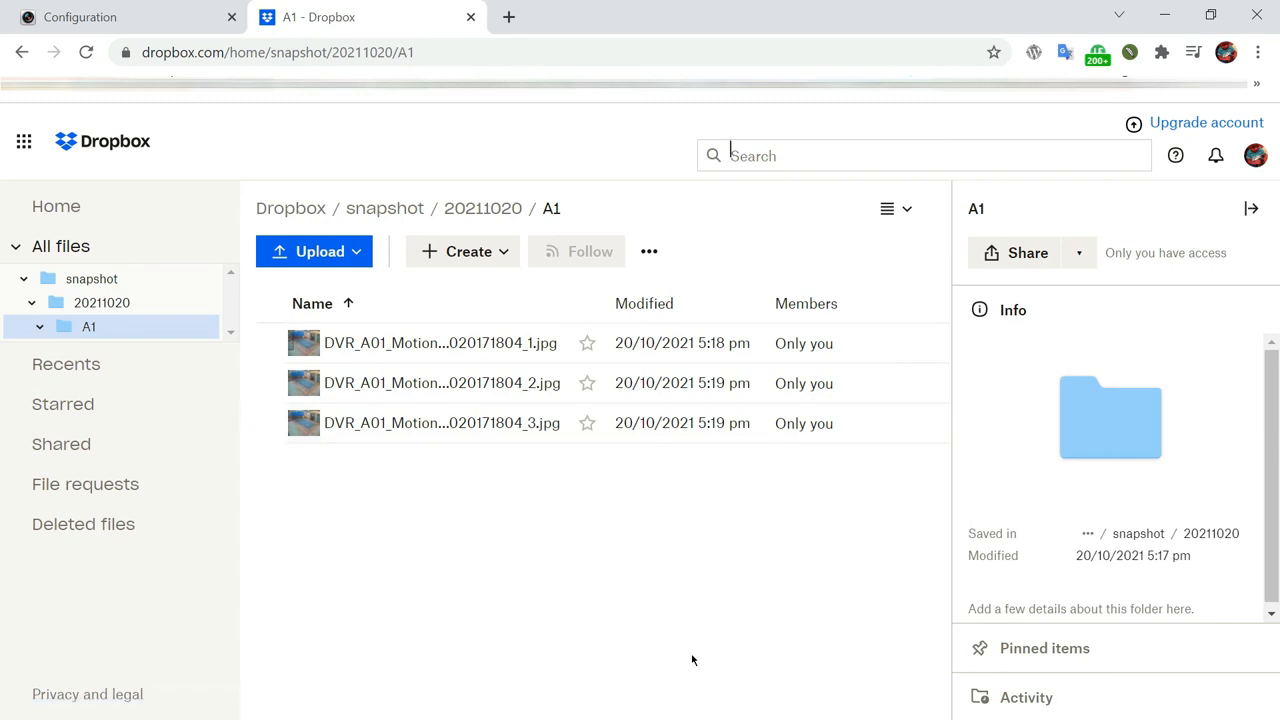
pyautogui.moveTo(724, 651)
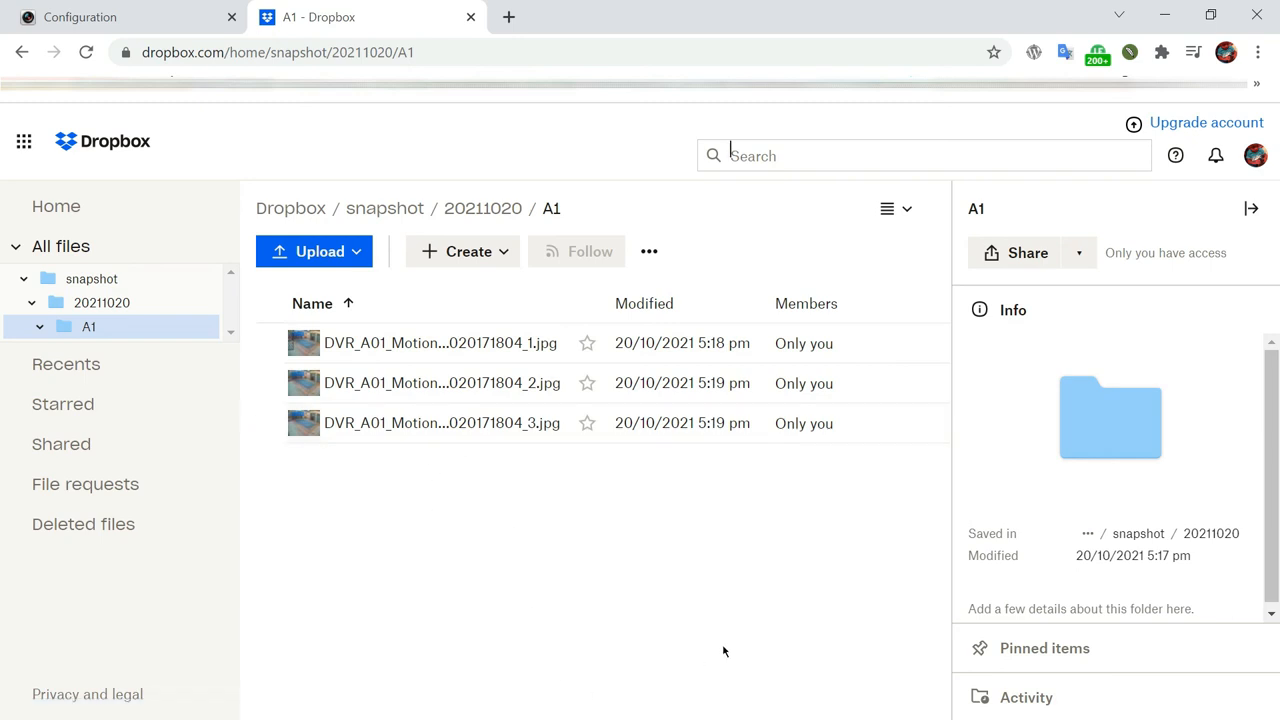